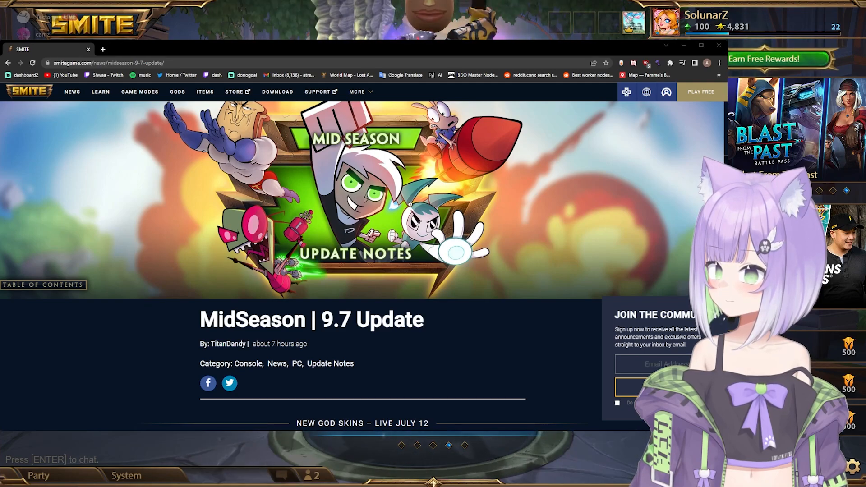
Scroll past the MidSeason banner to the July 12 Nickelodeon crossover skin cards.
click(701, 45)
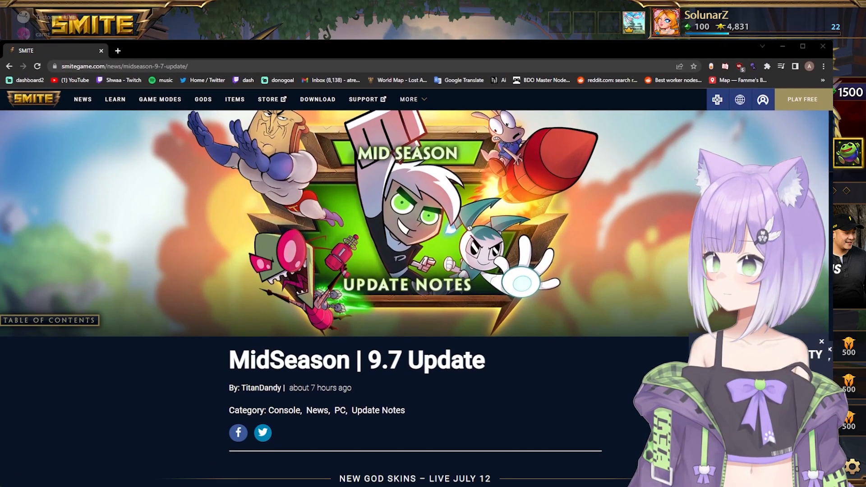
scroll(down, 3)
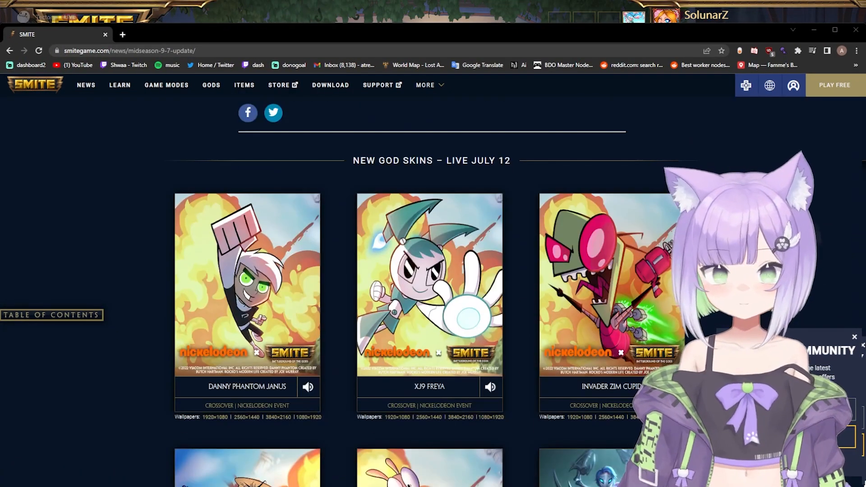
scroll(down, 3)
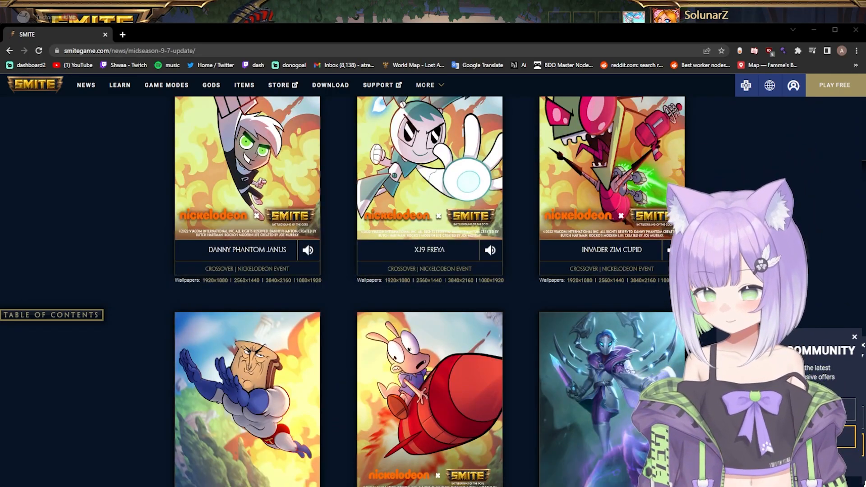
scroll(down, 3)
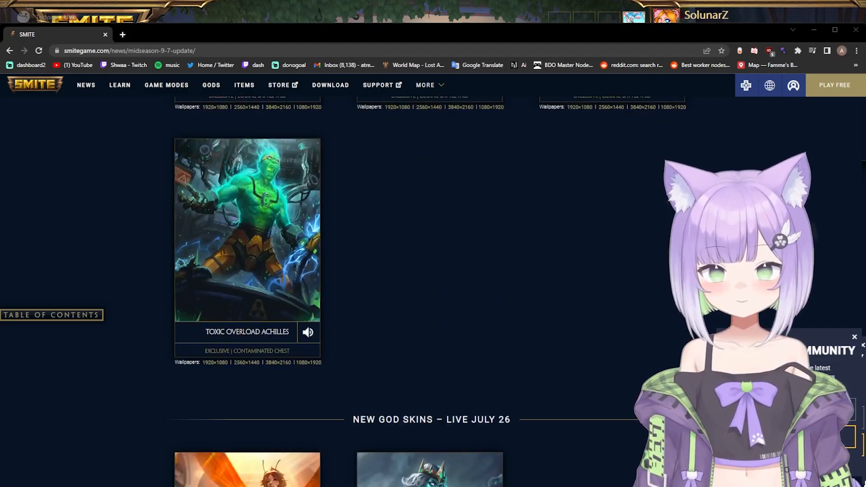
scroll(down, 3)
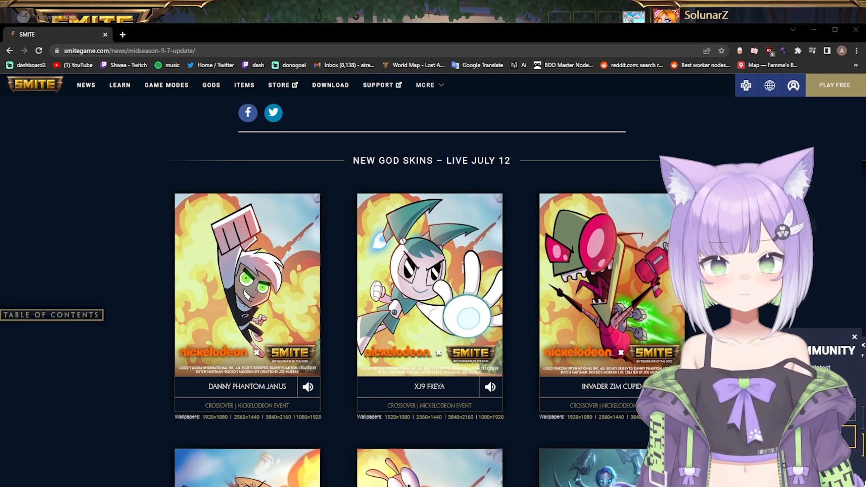
scroll(down, 3)
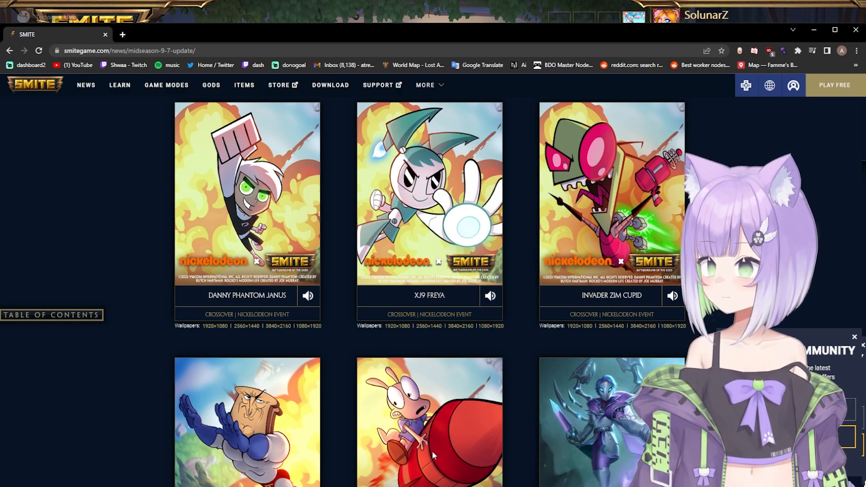
click(430, 423)
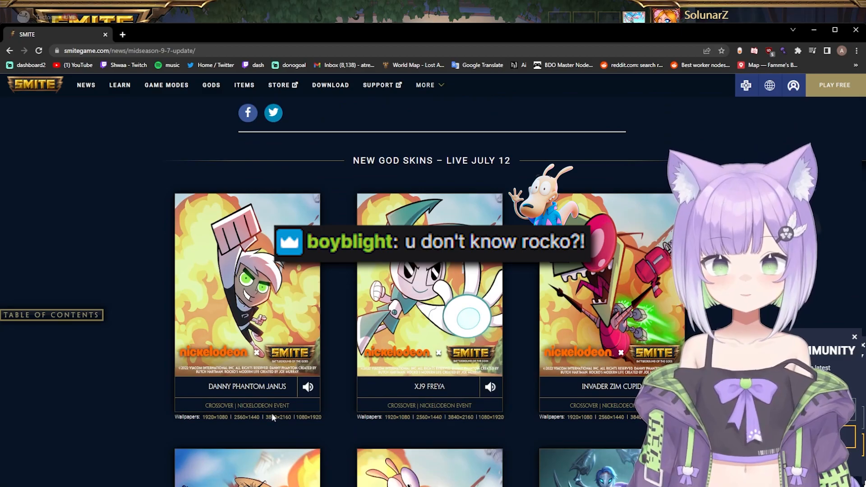
Scroll to the Zodiac Battle Pass skins: The Maiden Eset, The Lion Heimdallr, The Scales Nemesis.
scroll(down, 3)
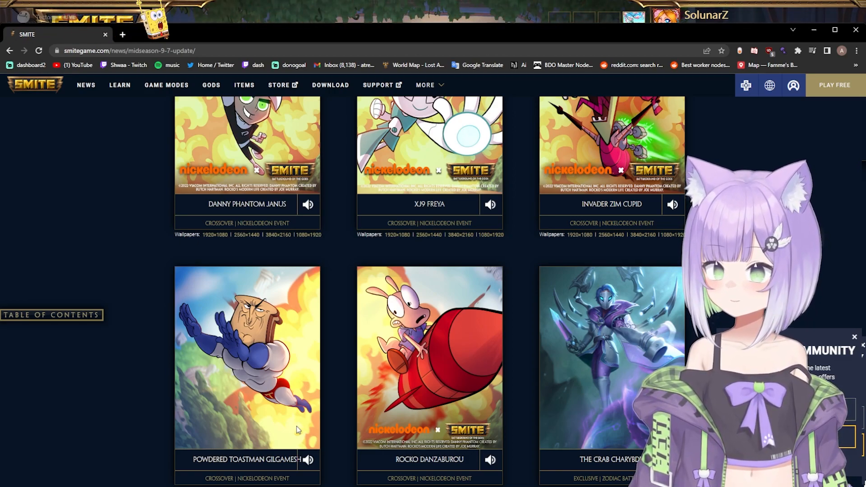
scroll(down, 3)
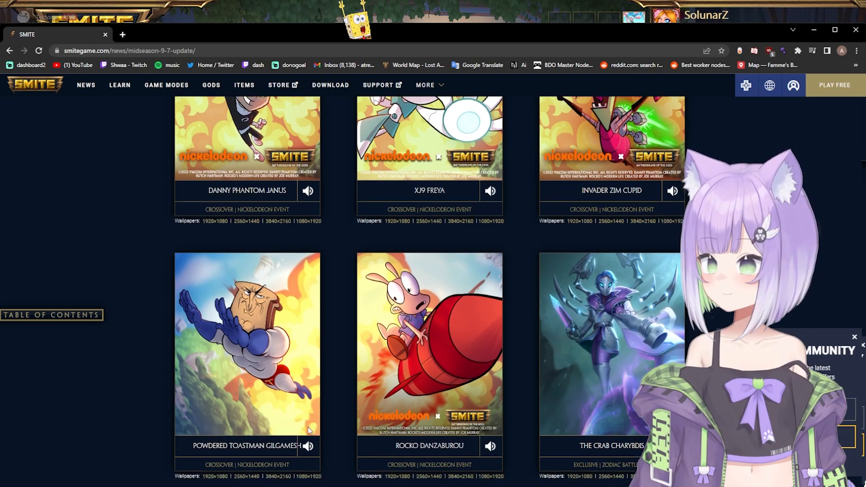
scroll(down, 3)
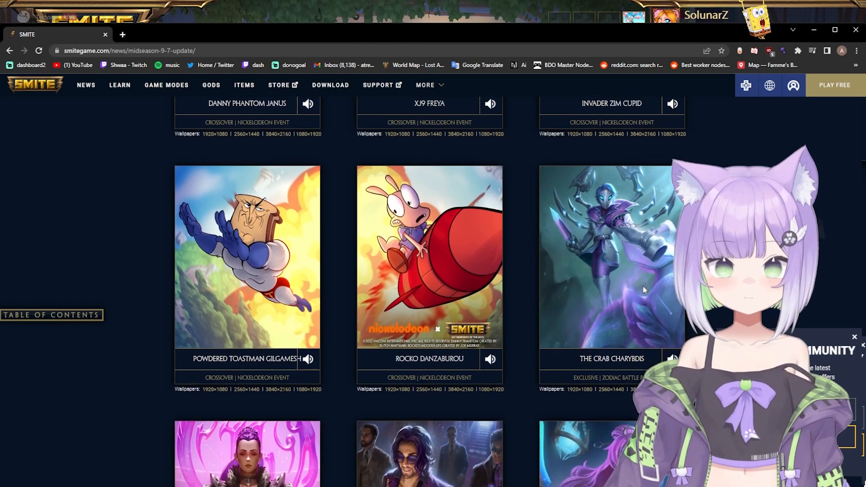
scroll(down, 3)
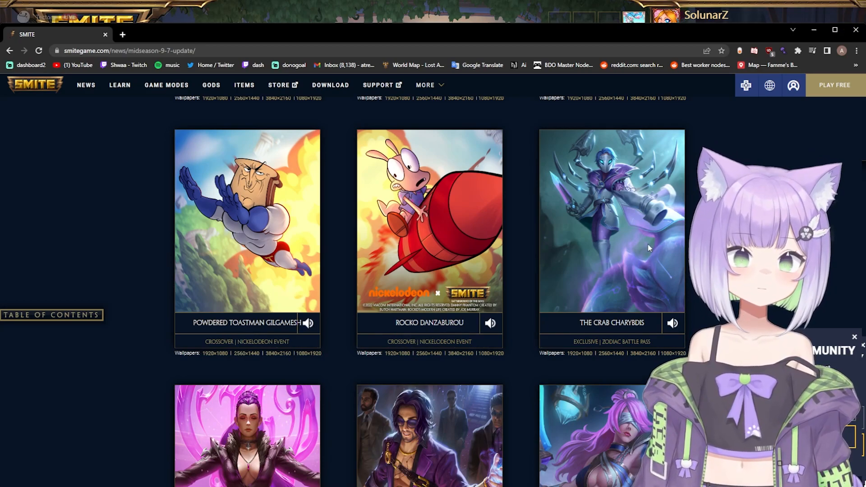
scroll(down, 3)
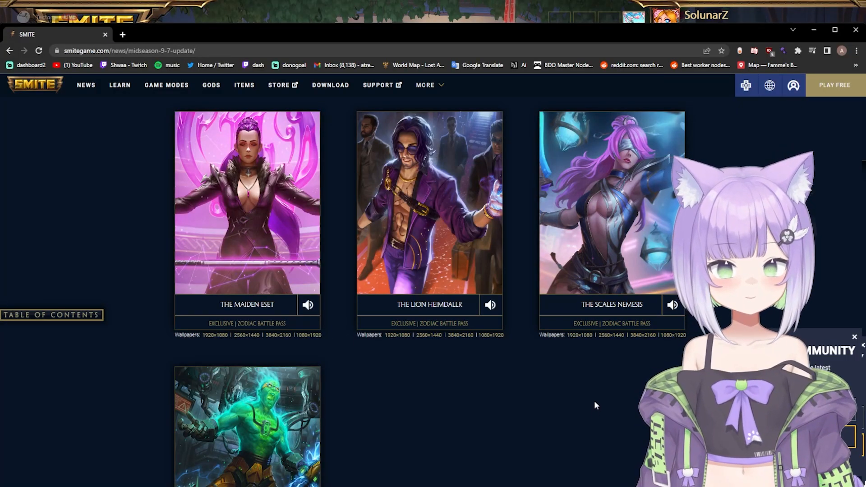
Scroll down to the July 26 skins, then back up past Toxic Overload Achilles.
scroll(down, 3)
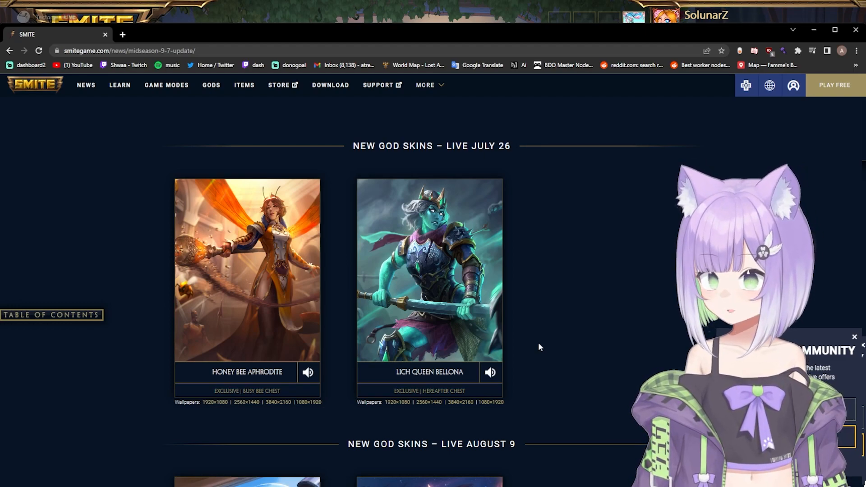
scroll(up, 3)
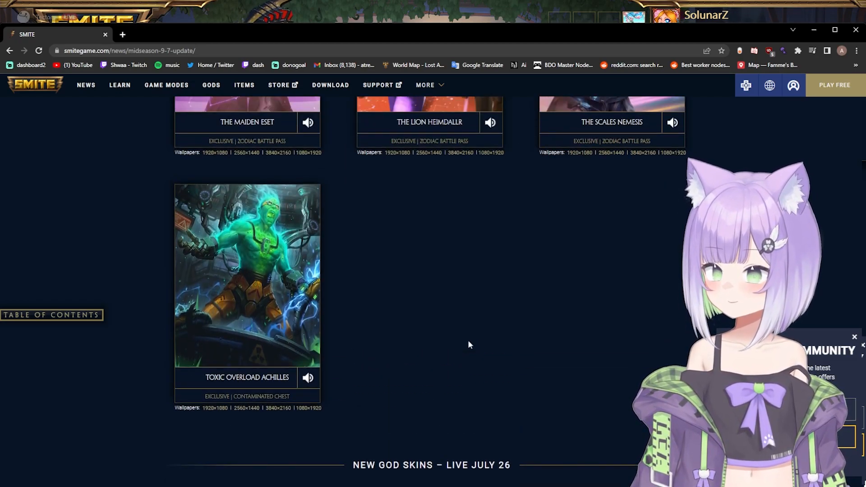
scroll(up, 3)
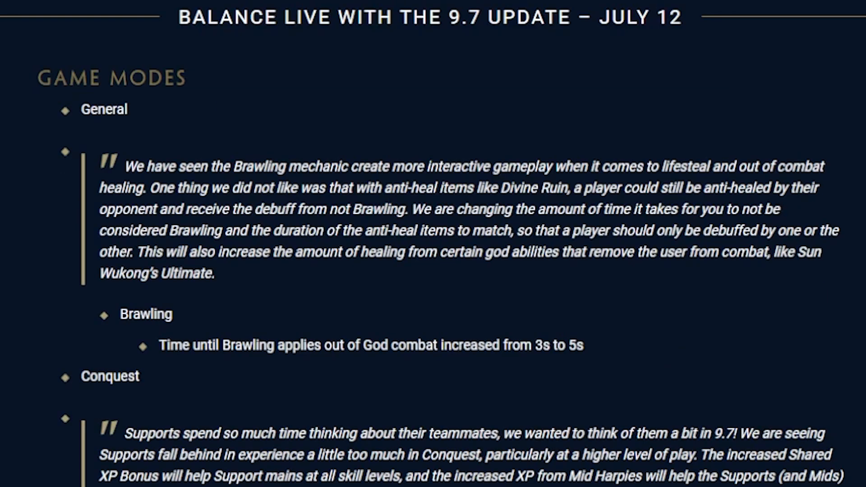
Highlight the Brawling 3s-to-5s time change, then scroll down to the Rod of Tahuti glyphs.
double_click(109, 376)
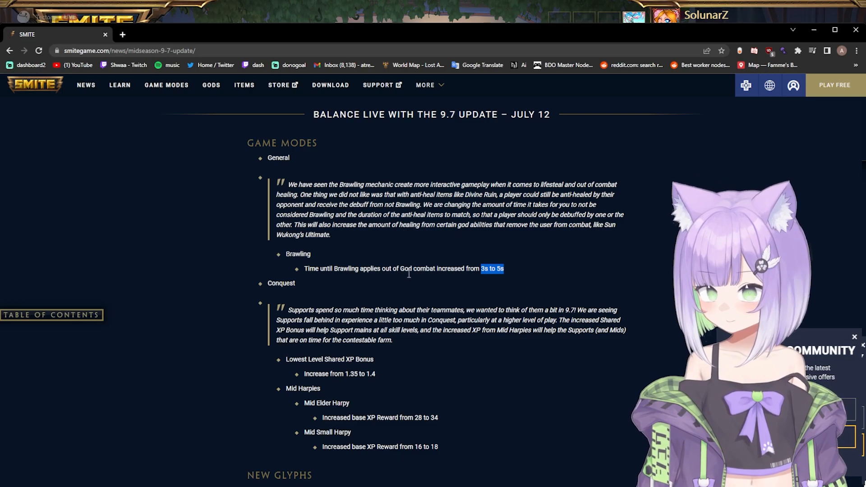
scroll(down, 3)
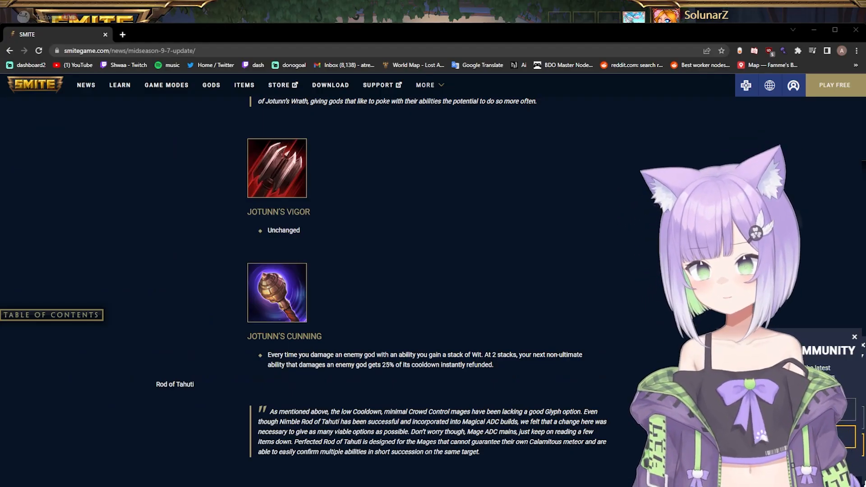
scroll(down, 3)
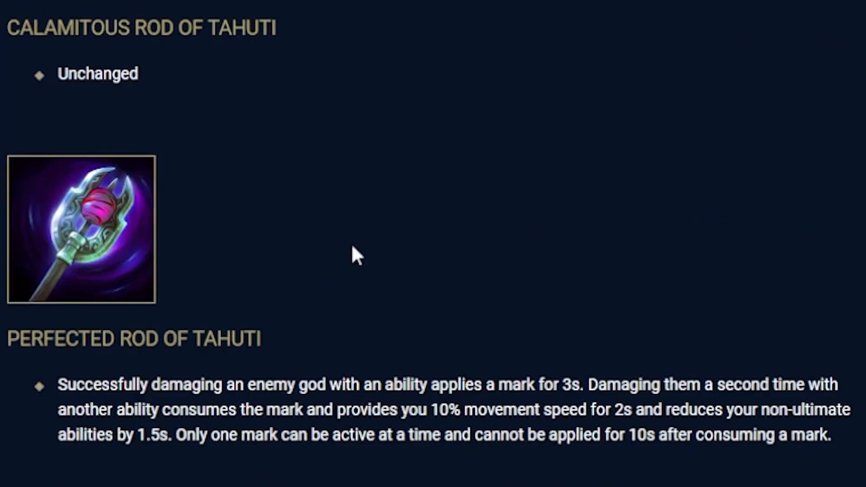
drag(598, 384, 745, 384)
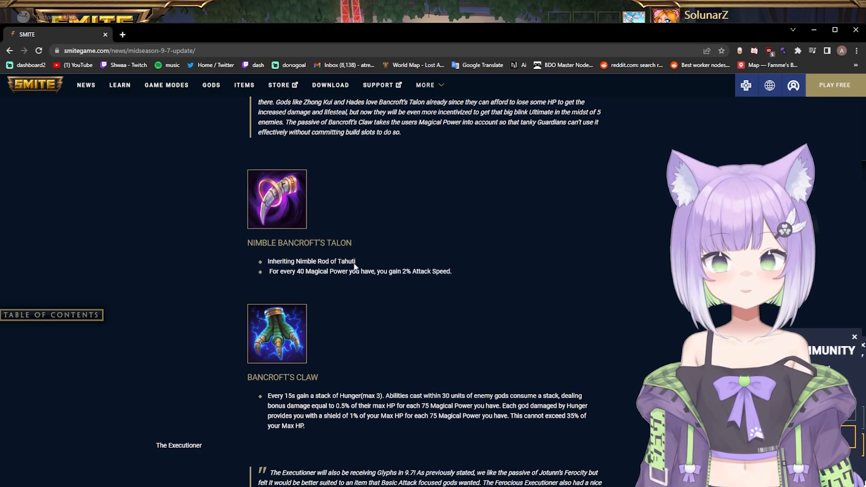
Scroll through the Bancroft's glyphs and highlight the Bancroft's Claw description.
scroll(down, 3)
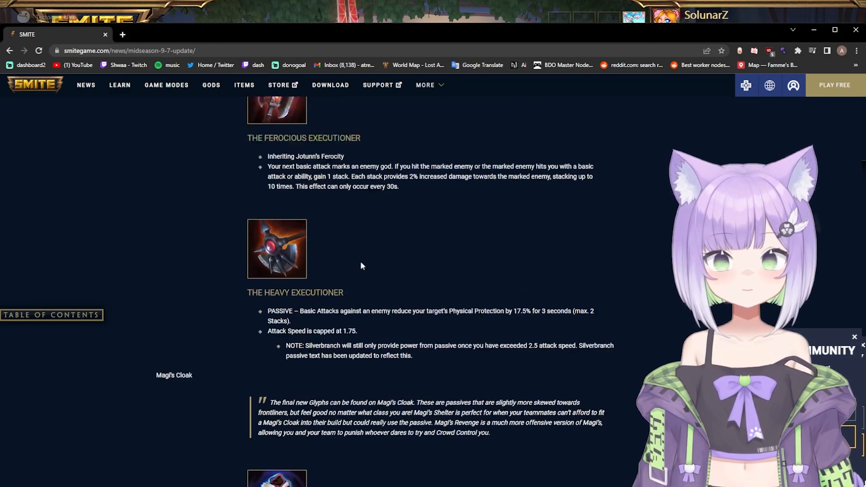
scroll(down, 3)
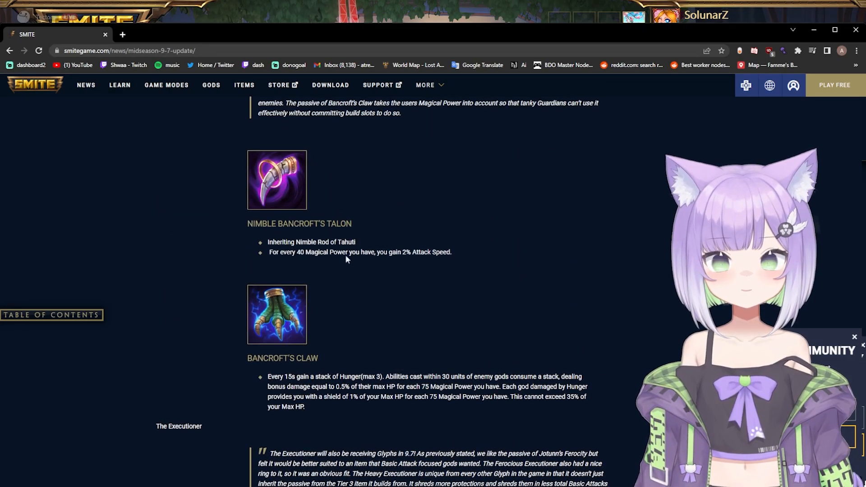
mouse_move(241, 183)
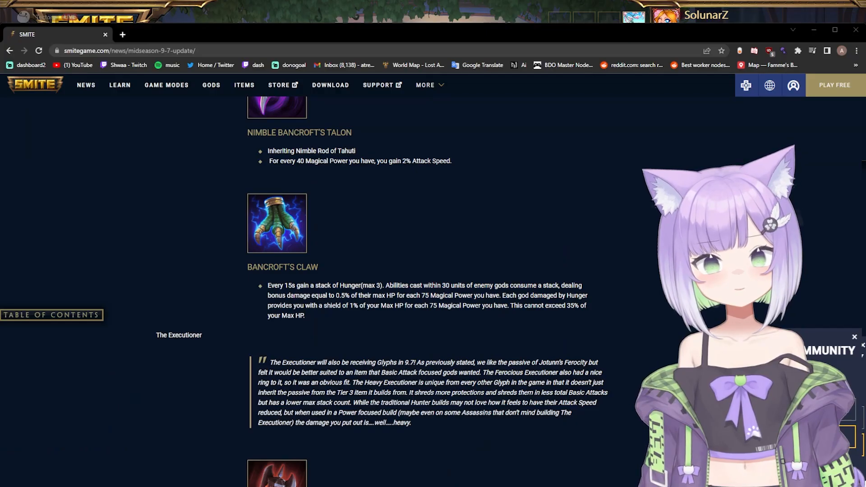
drag(377, 305, 437, 306)
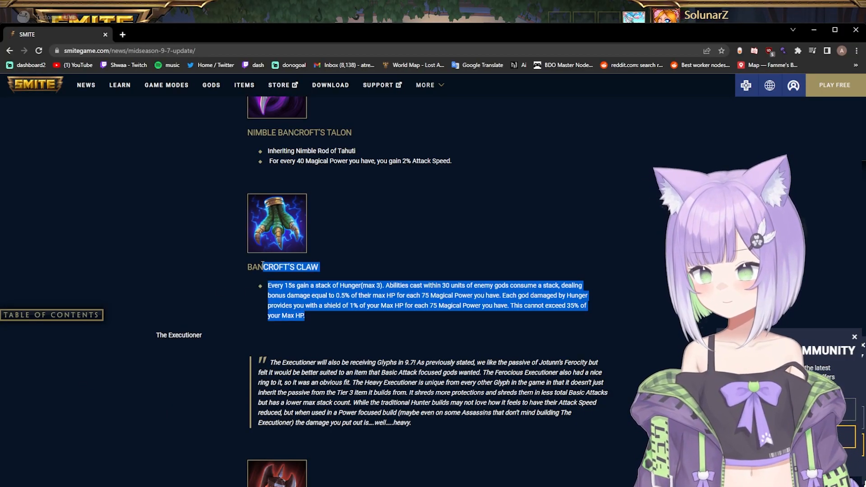
Scroll past Magi's Shelter and Magi's Revenge, highlighting text on the way to Protector's Mask.
scroll(down, 3)
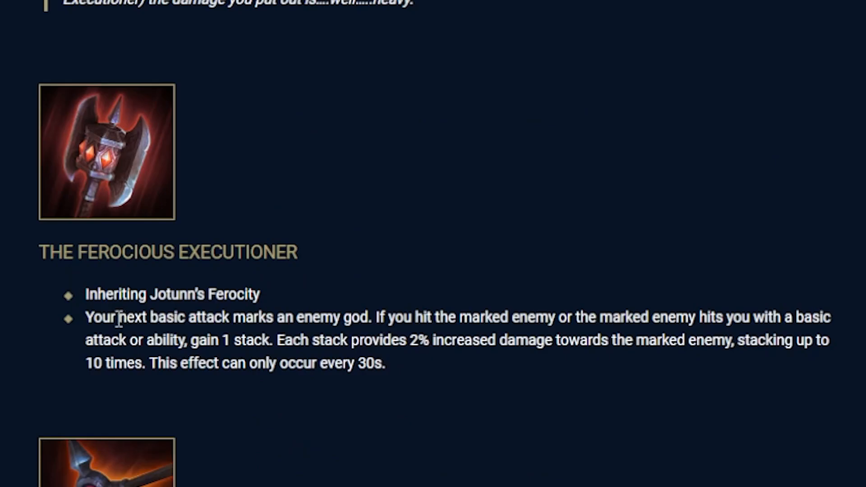
scroll(down, 3)
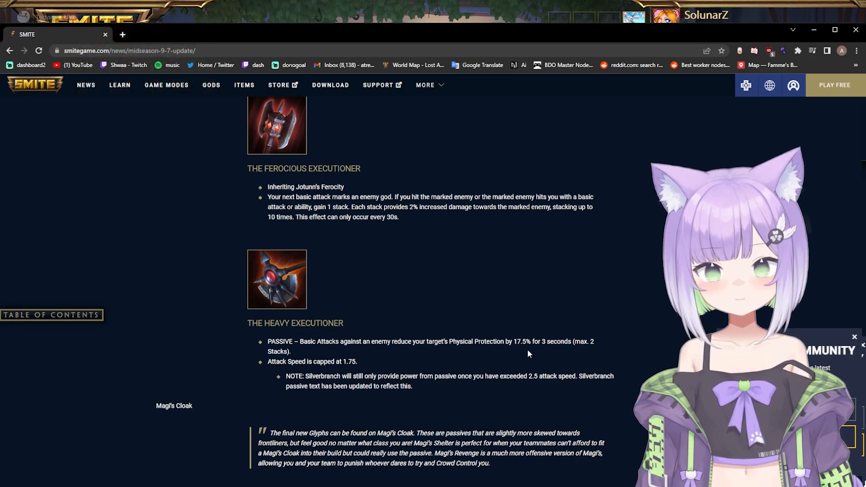
drag(505, 341, 527, 342)
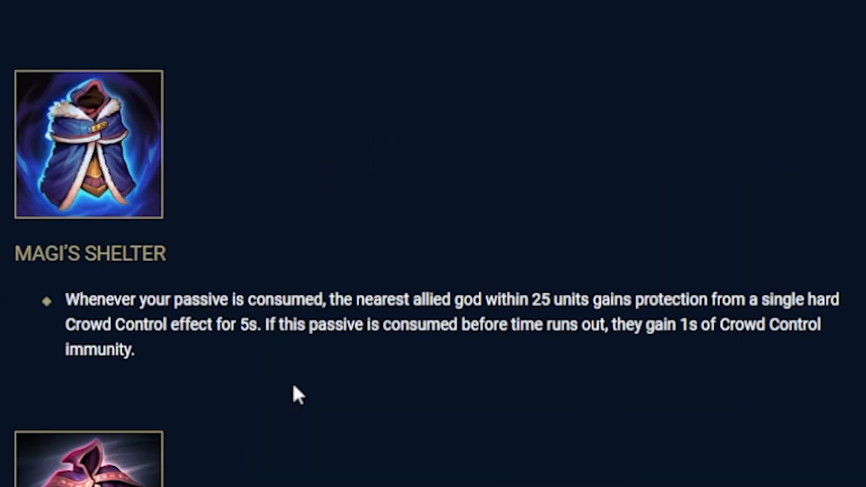
drag(282, 300, 616, 299)
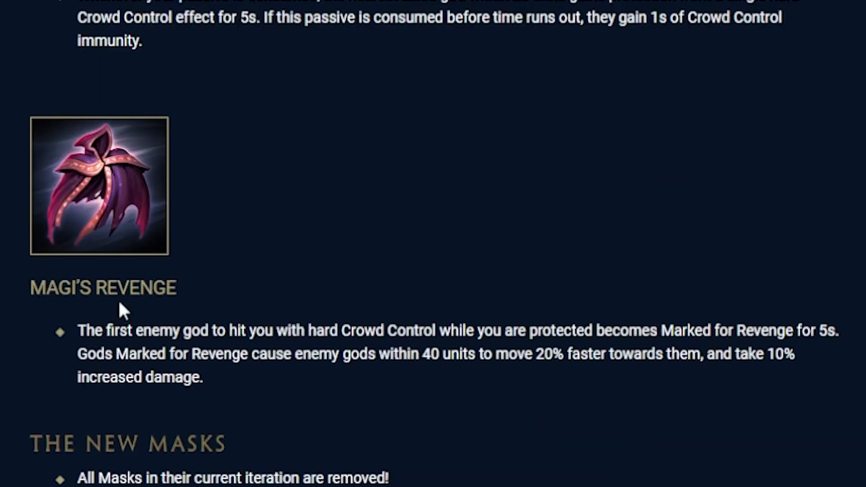
mouse_move(223, 359)
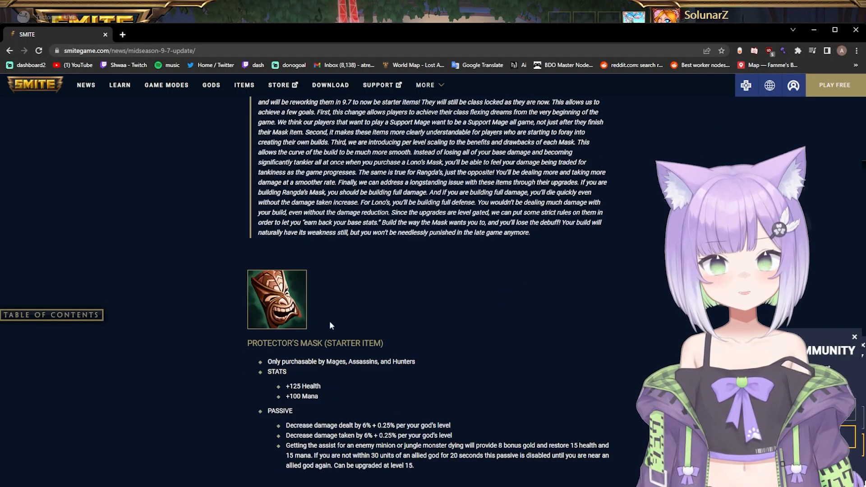
Scroll through Lono's, Fighter's and Rangda's Masks to The New Item Tree earrings.
scroll(down, 3)
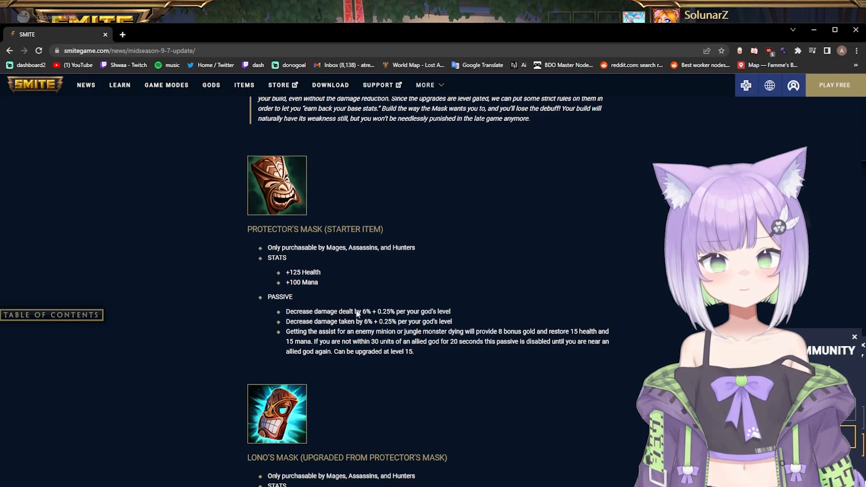
scroll(down, 3)
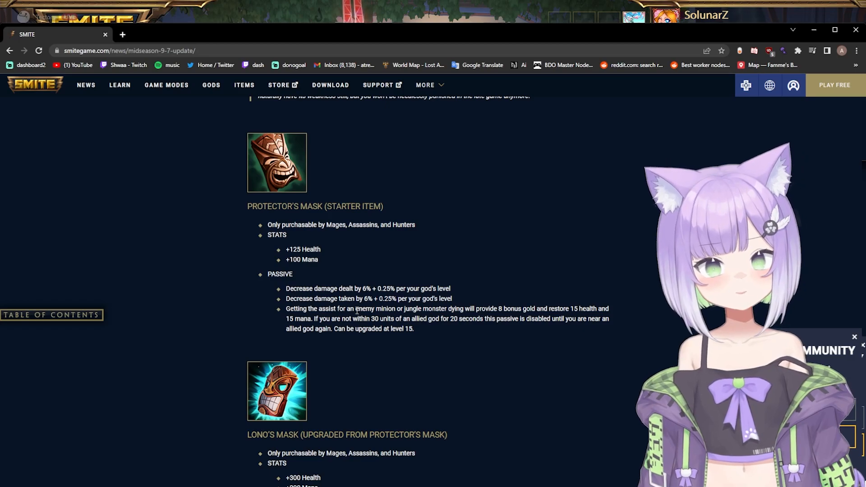
scroll(down, 3)
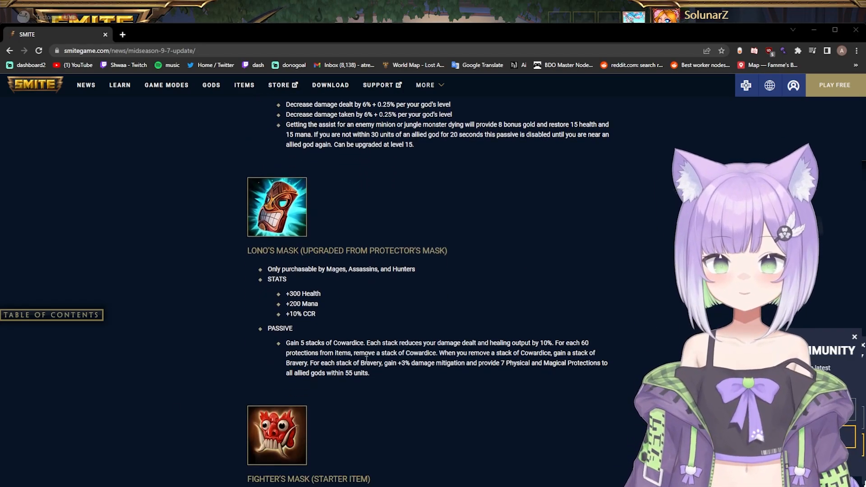
scroll(down, 3)
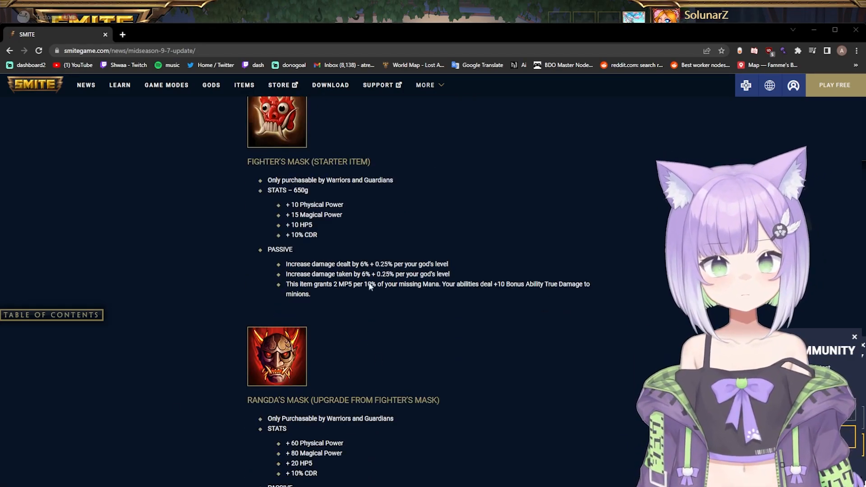
scroll(down, 3)
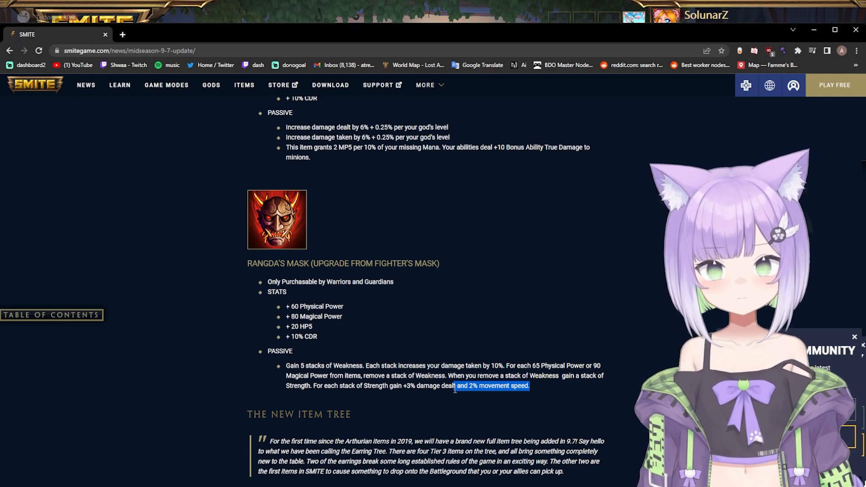
mouse_move(359, 408)
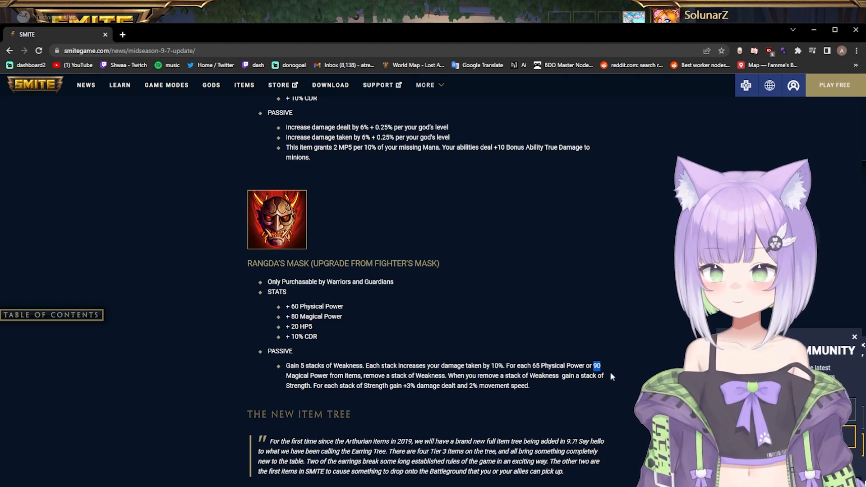
scroll(down, 3)
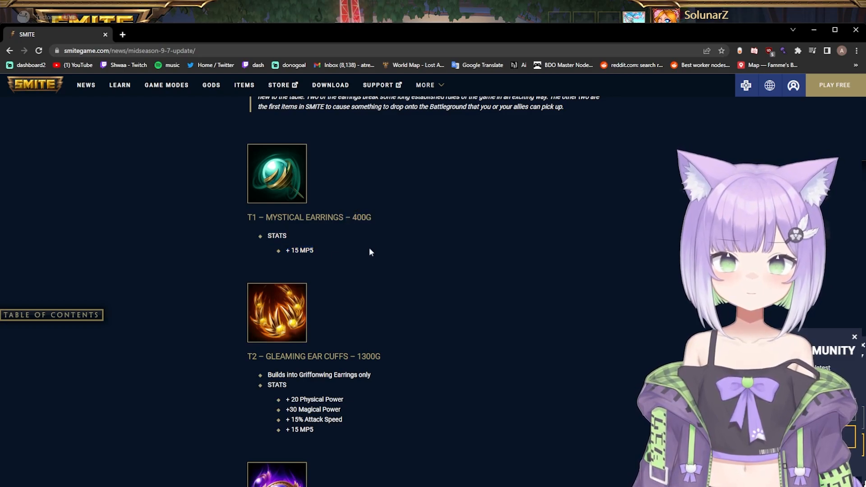
Scroll through Mystical Earrings and Griffonwing Earrings to Sphinx's Baubles and Manticore's Spikes.
scroll(down, 3)
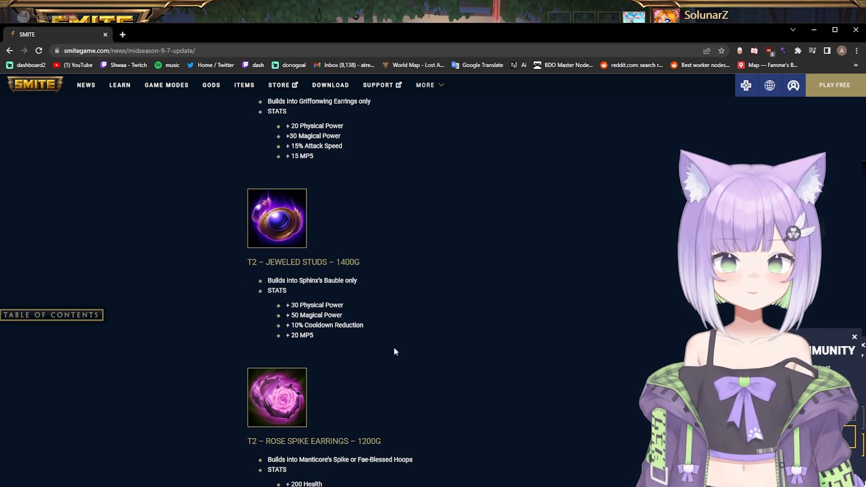
scroll(down, 3)
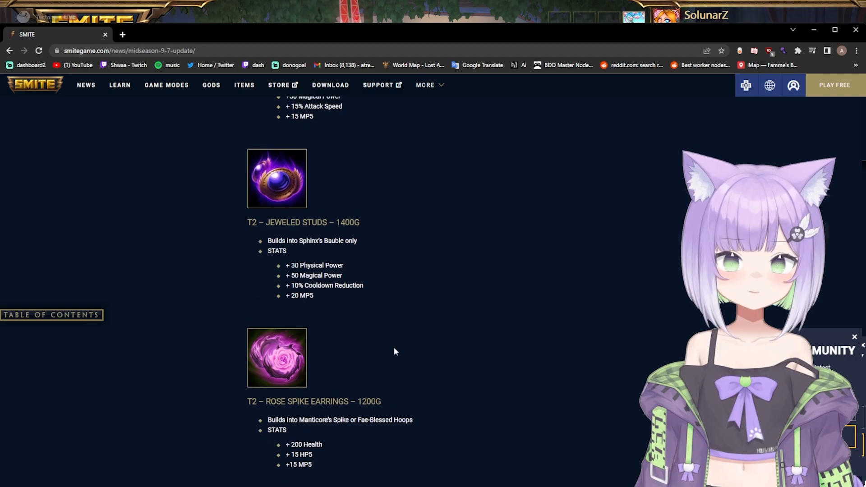
scroll(down, 3)
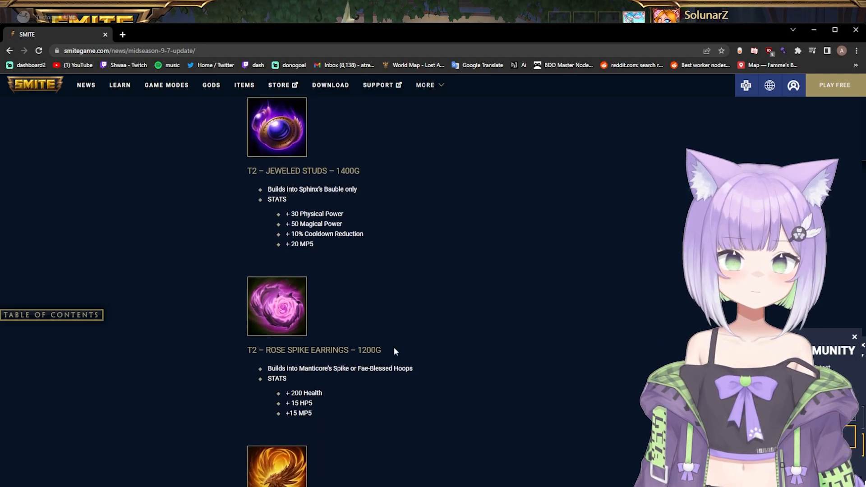
scroll(down, 3)
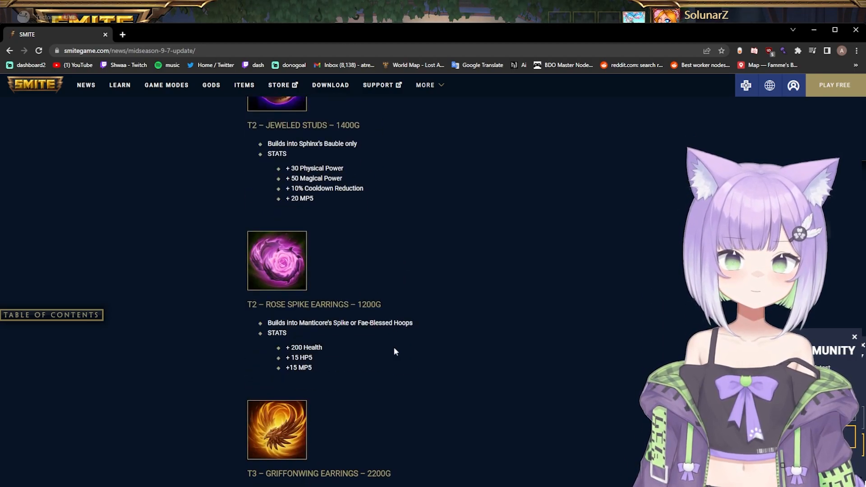
scroll(down, 3)
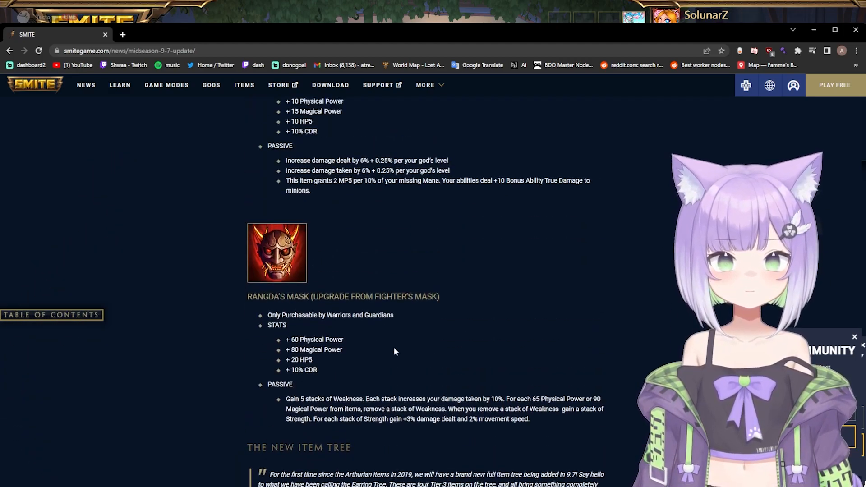
scroll(down, 3)
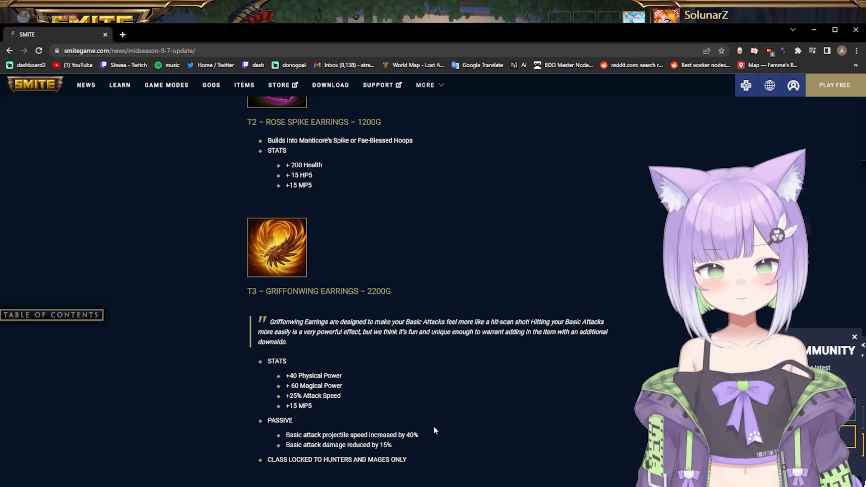
scroll(up, 3)
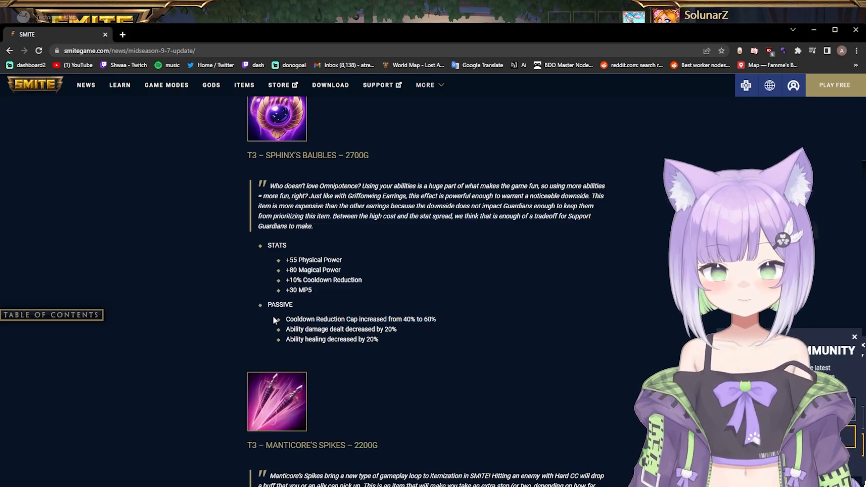
mouse_move(512, 327)
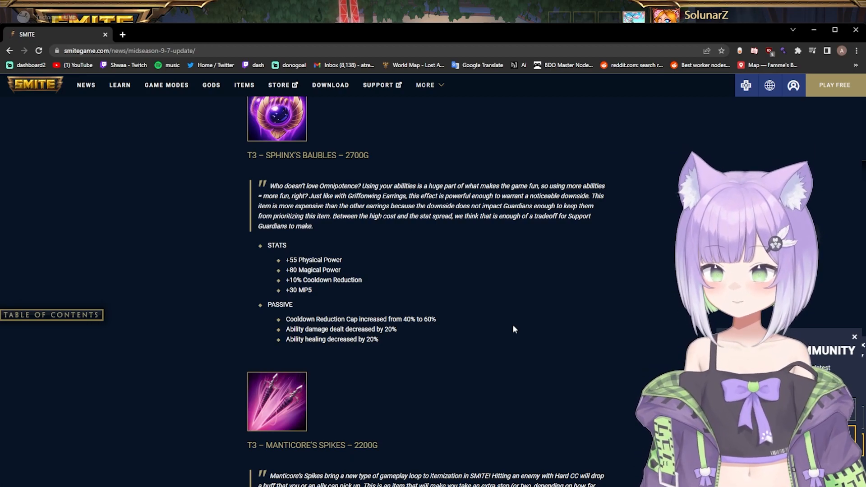
Scroll past Manticore's Spikes and Fae-Blessed Hoops to Bumba's Hammer's old and new stats.
scroll(down, 3)
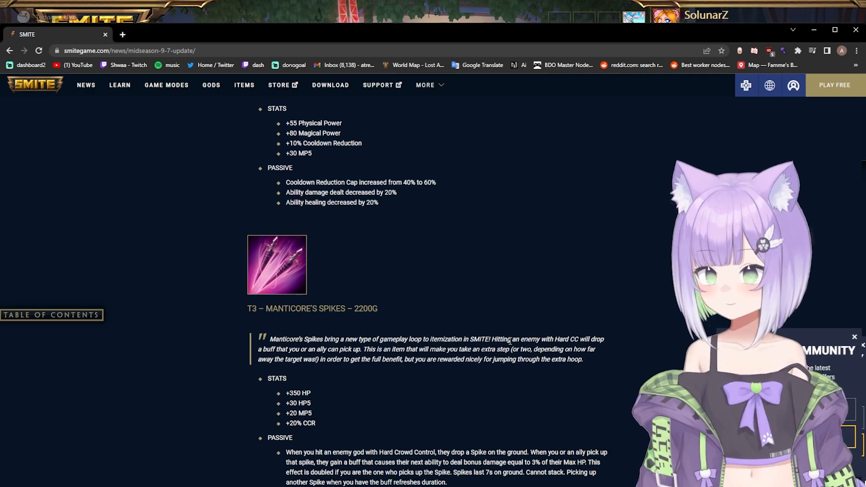
scroll(down, 3)
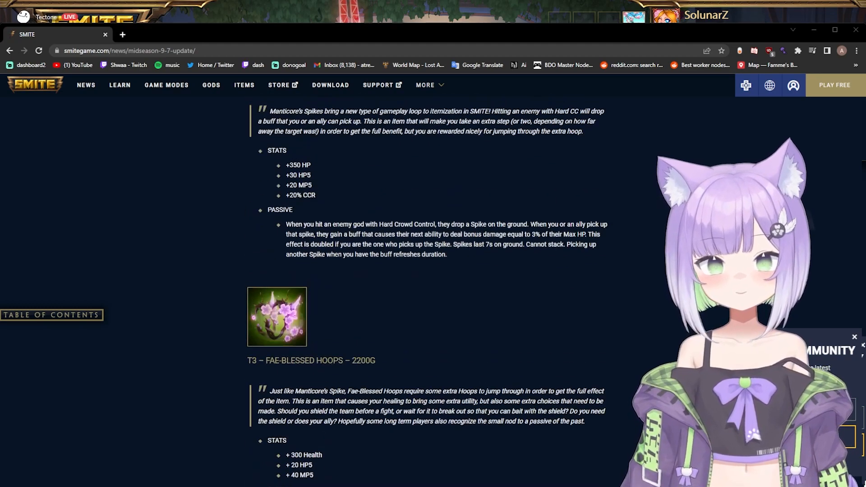
scroll(up, 3)
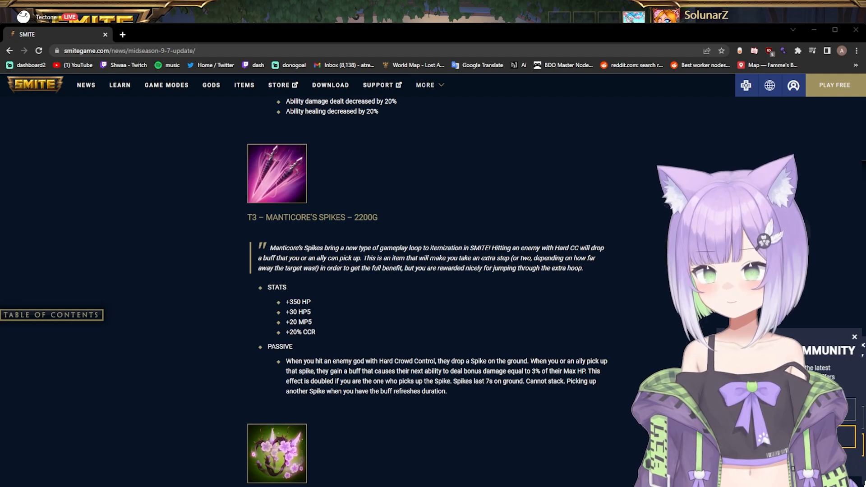
scroll(down, 3)
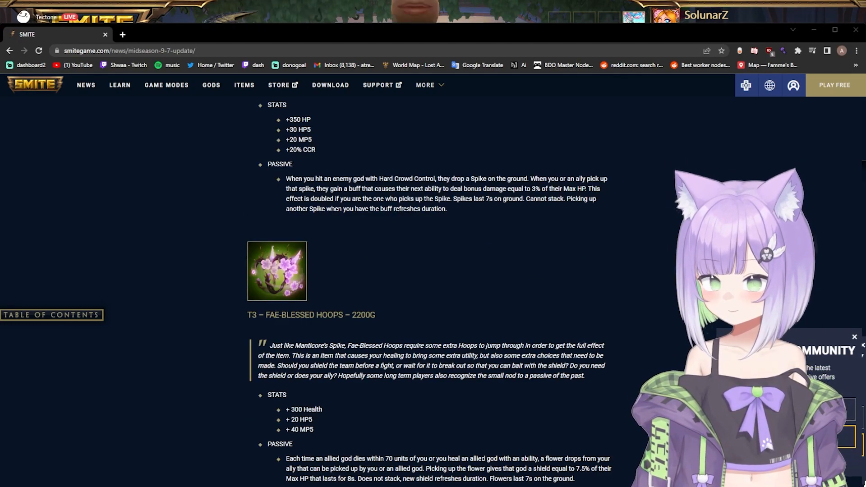
scroll(down, 3)
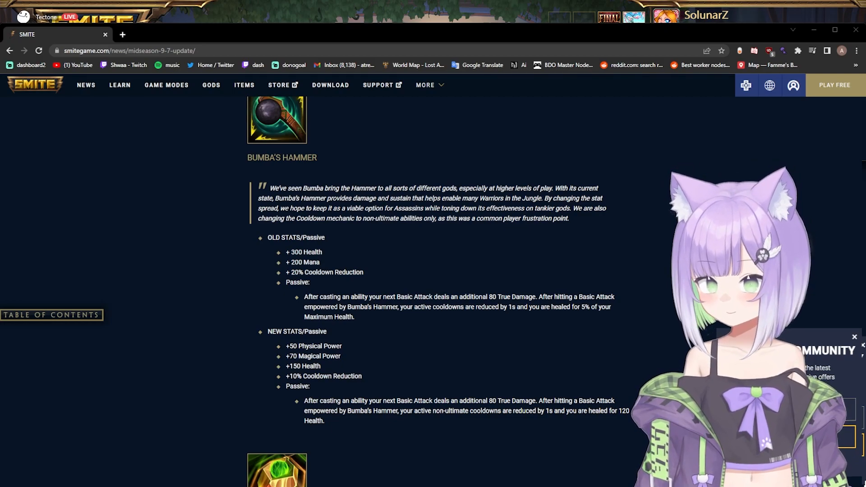
Scroll to Sentinel's Gift and Embrace, highlighting the 'Added 6 Gold per 5s' line.
scroll(down, 3)
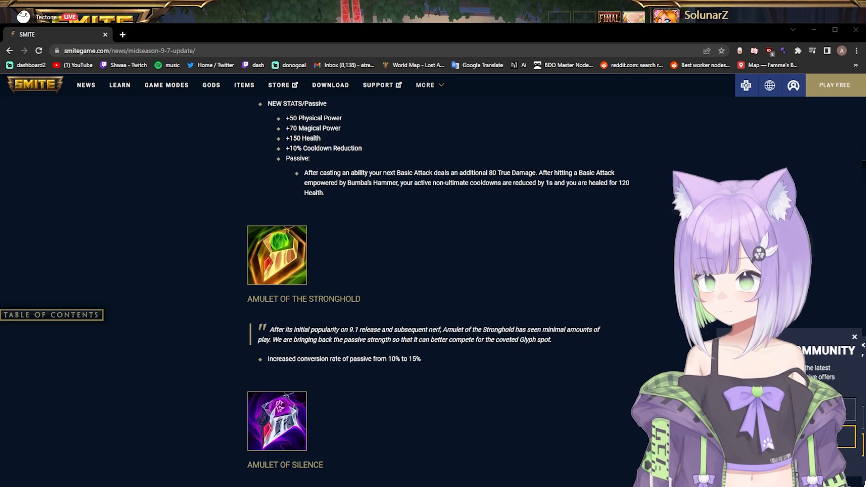
scroll(down, 3)
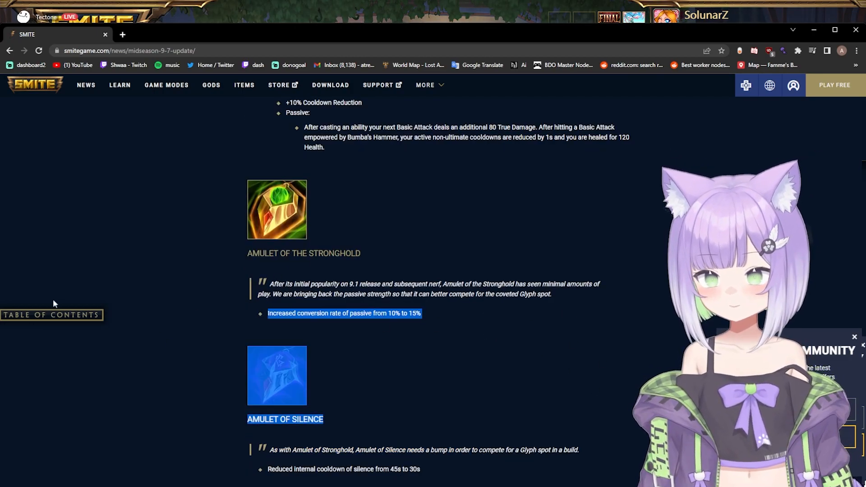
mouse_move(492, 340)
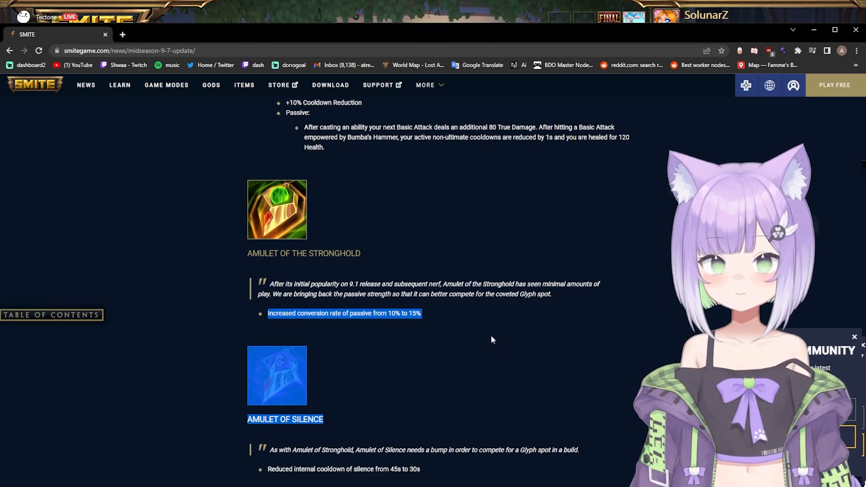
scroll(down, 3)
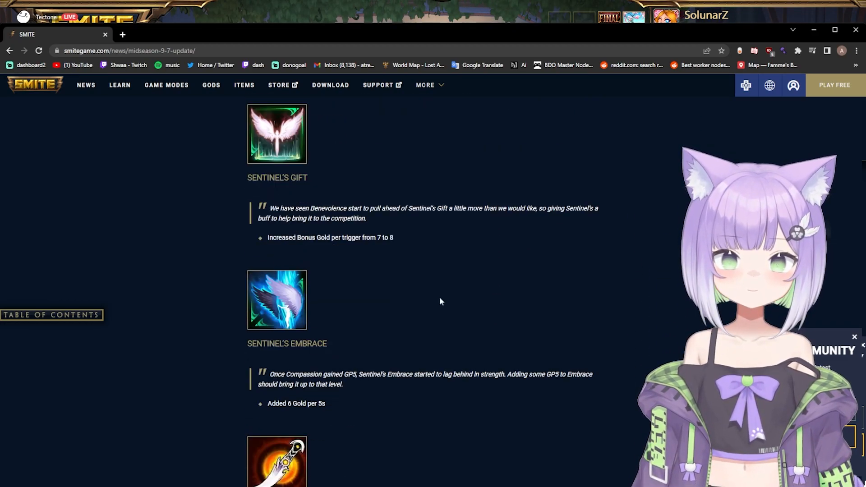
drag(300, 238, 393, 237)
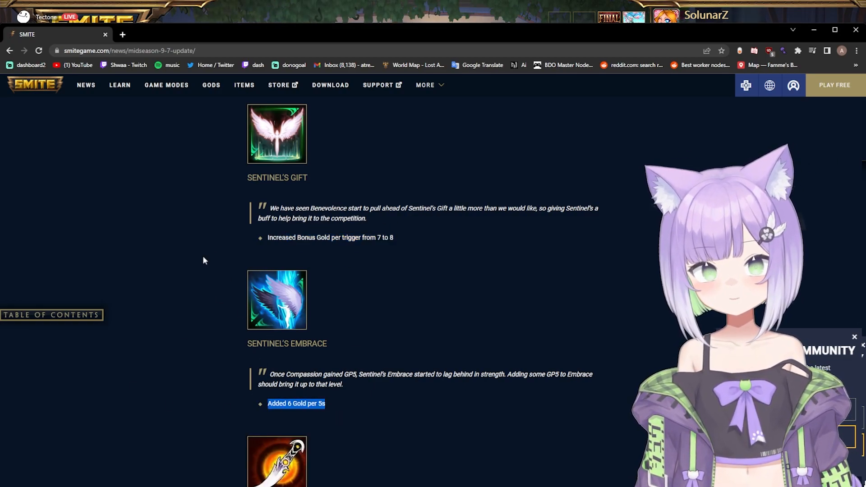
scroll(down, 3)
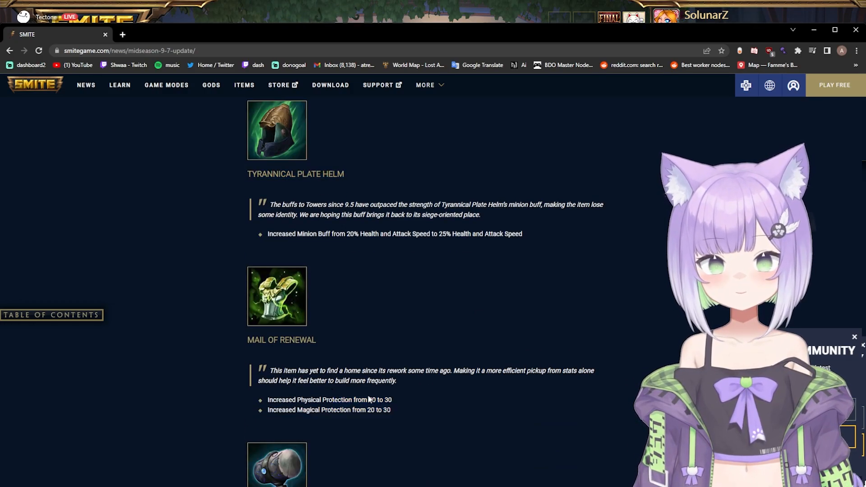
Highlight the Mail of Renewal heading and the Shield of Regrowth passive change while scrolling.
drag(369, 400, 392, 410)
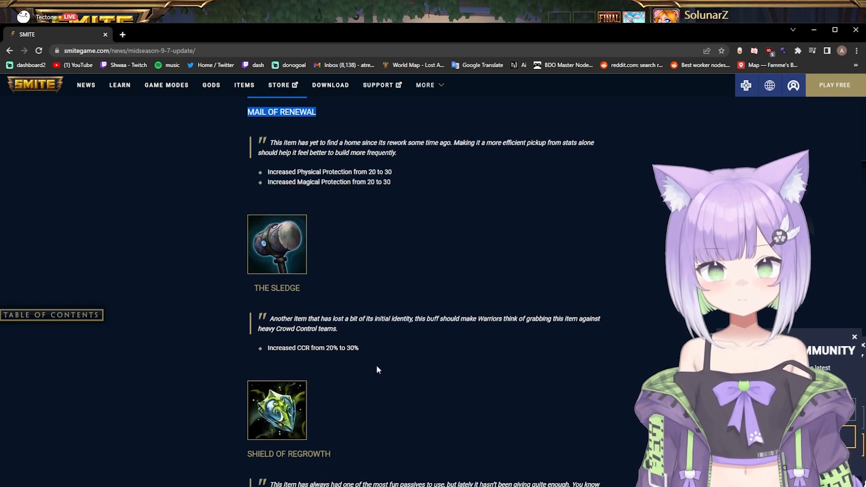
scroll(down, 3)
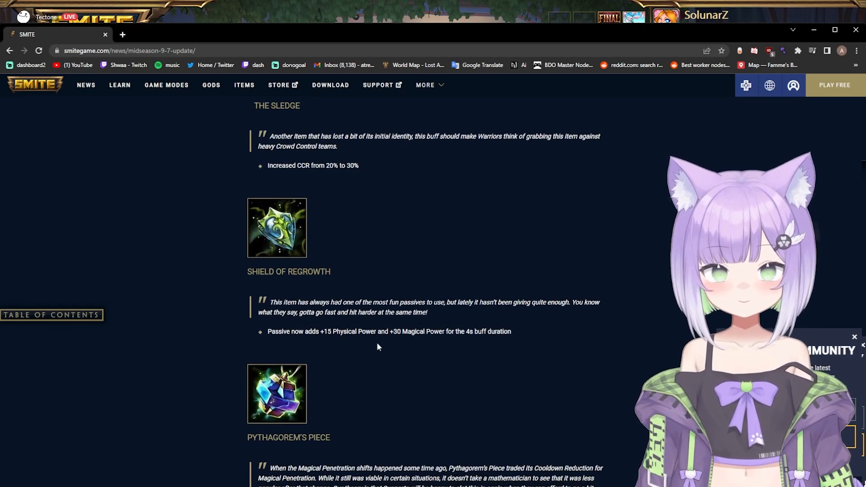
drag(268, 332, 483, 331)
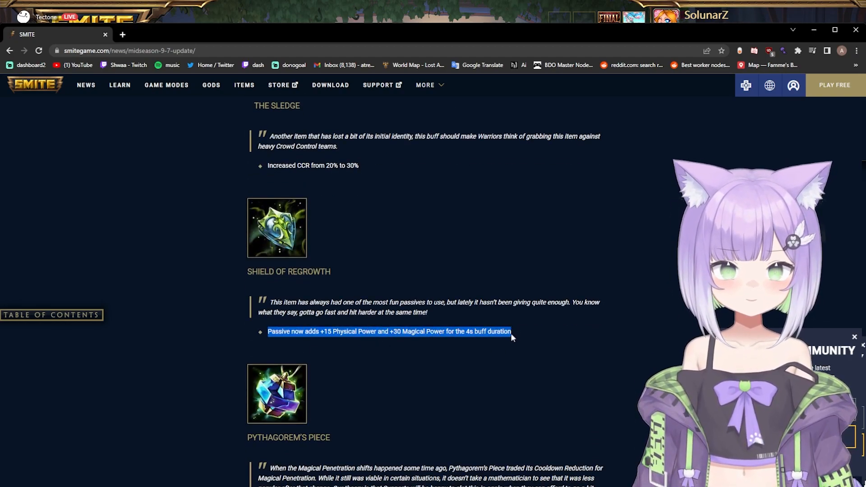
scroll(down, 3)
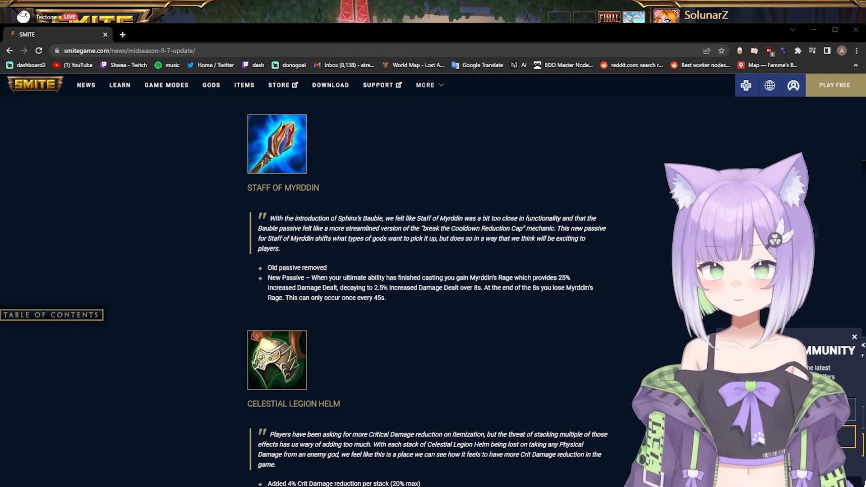
Scroll through the item, mask and earring changes to Amulet of Silence and Support Starter Items.
scroll(down, 3)
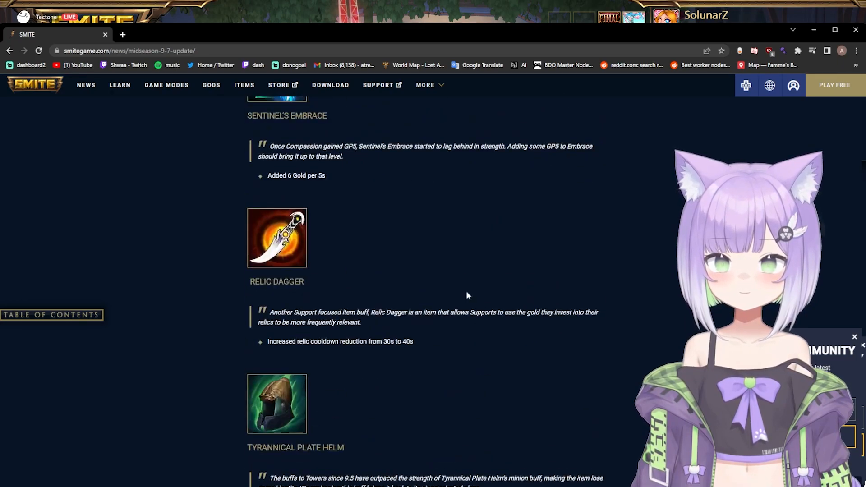
scroll(down, 3)
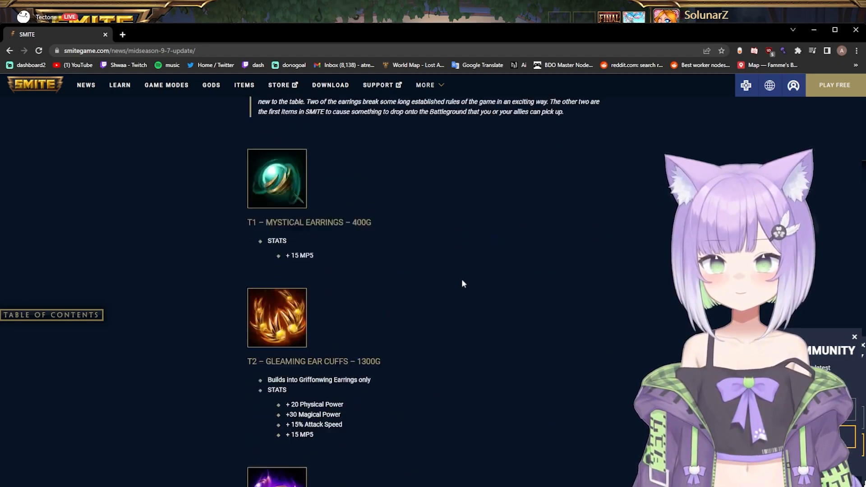
scroll(down, 3)
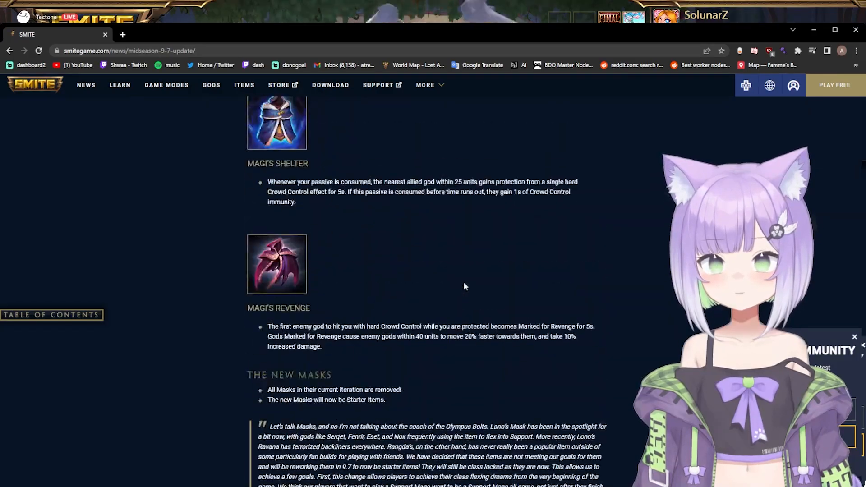
scroll(down, 3)
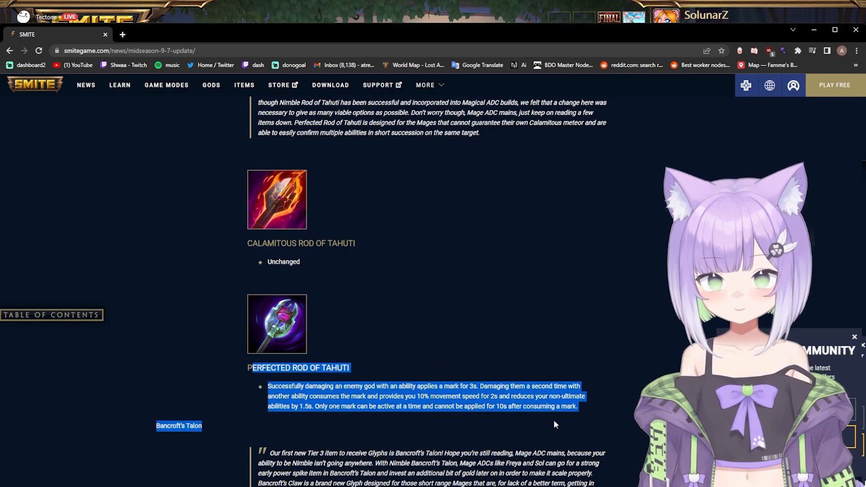
scroll(down, 3)
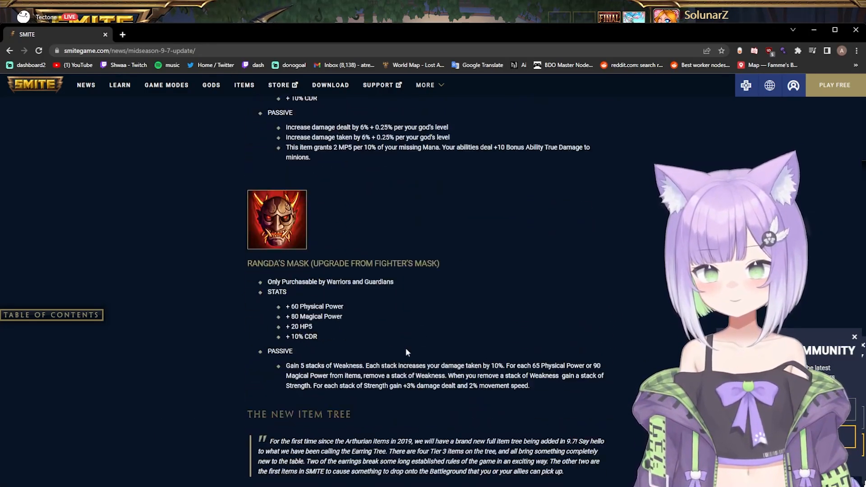
scroll(down, 3)
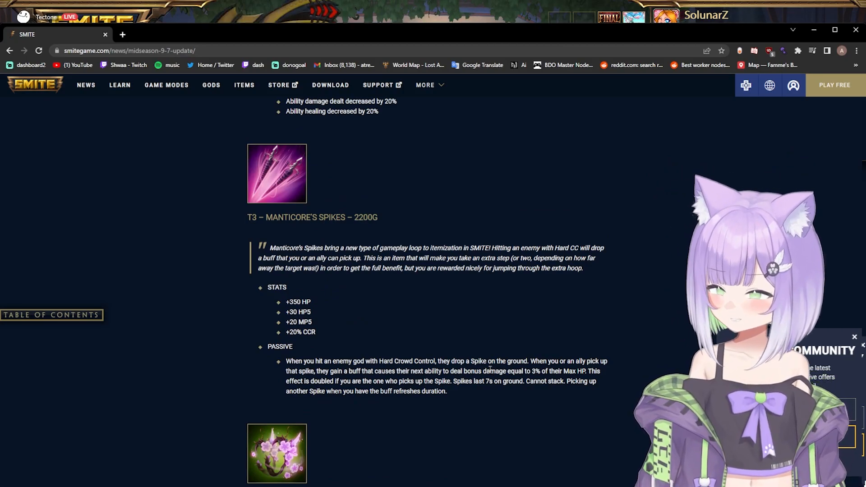
scroll(down, 3)
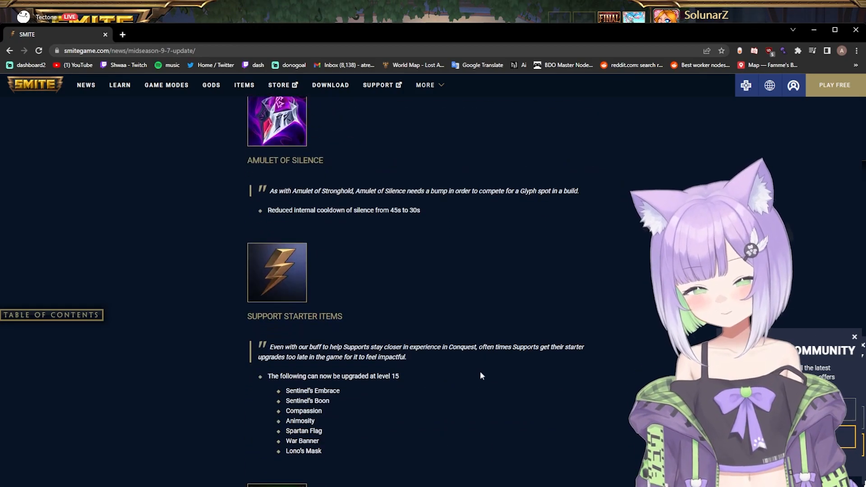
Highlight the Drowned Ankh notes, then scroll past Thorns of Overgrowth to God Balance.
scroll(down, 3)
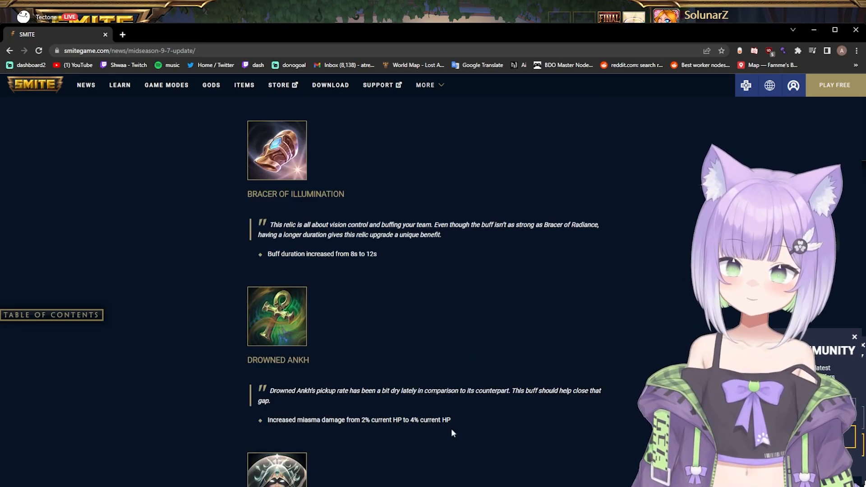
drag(270, 390, 451, 420)
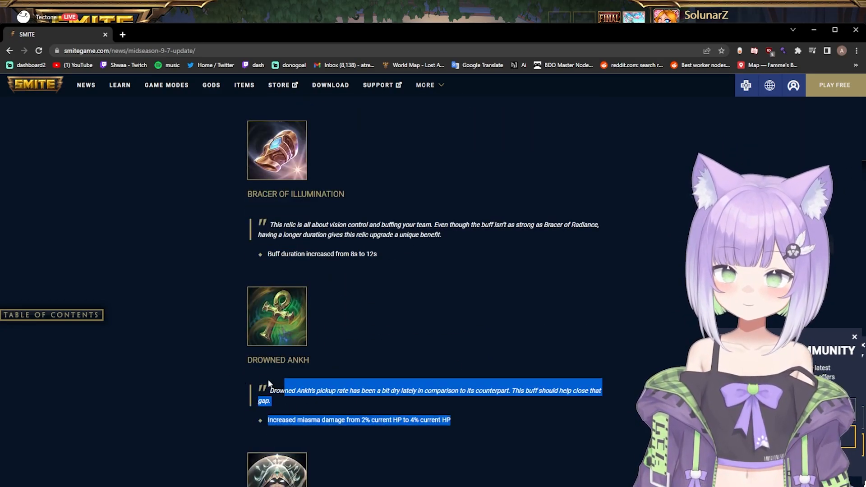
scroll(down, 3)
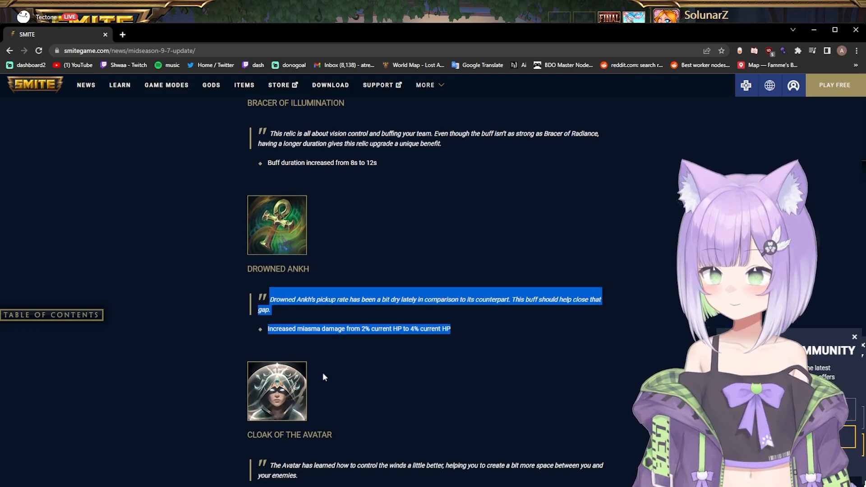
scroll(down, 3)
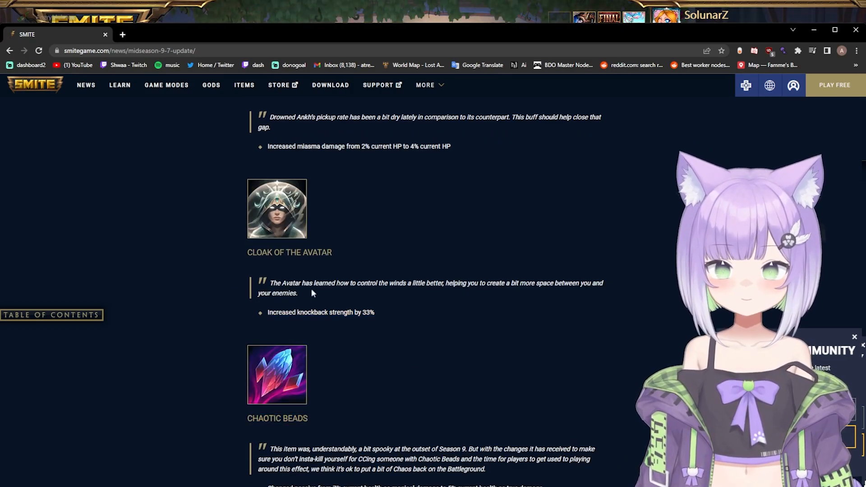
scroll(down, 3)
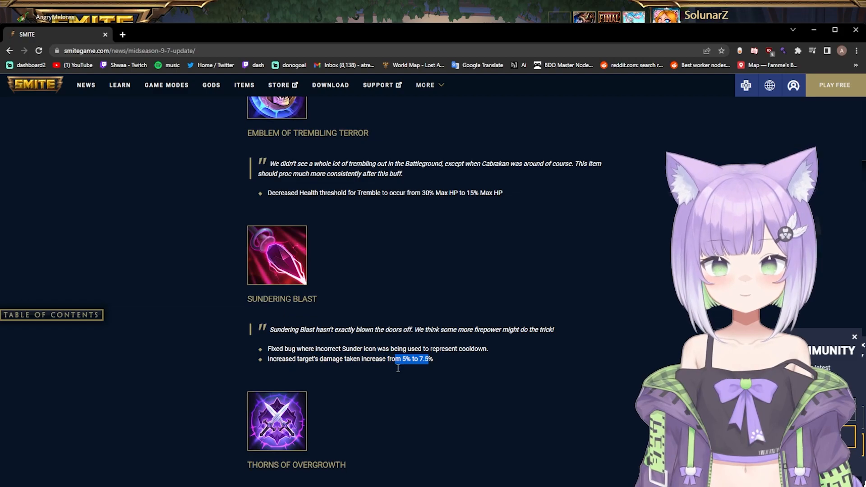
scroll(down, 3)
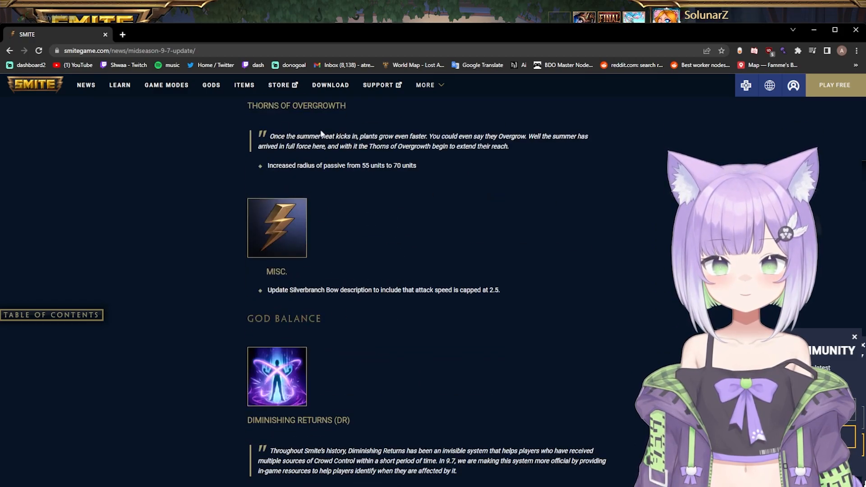
Highlight the Diminishing Returns notes, then scroll to God DR Adjustments and Known Issues.
scroll(down, 3)
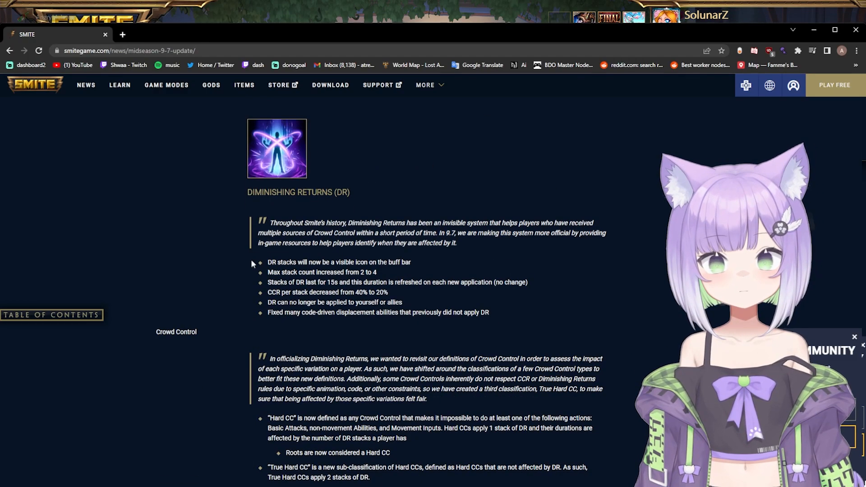
drag(268, 262, 198, 332)
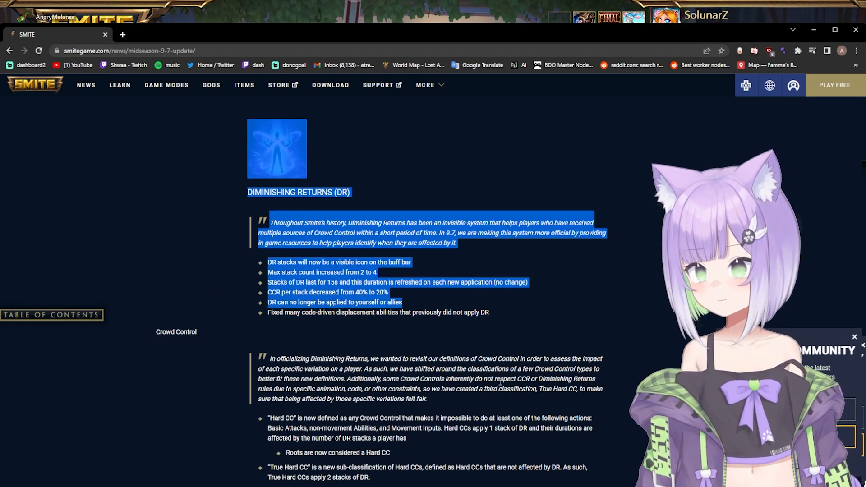
scroll(down, 3)
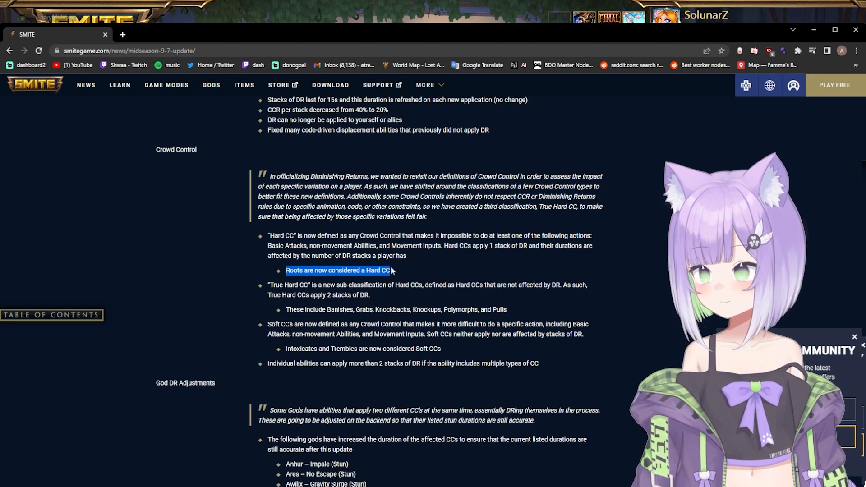
scroll(down, 3)
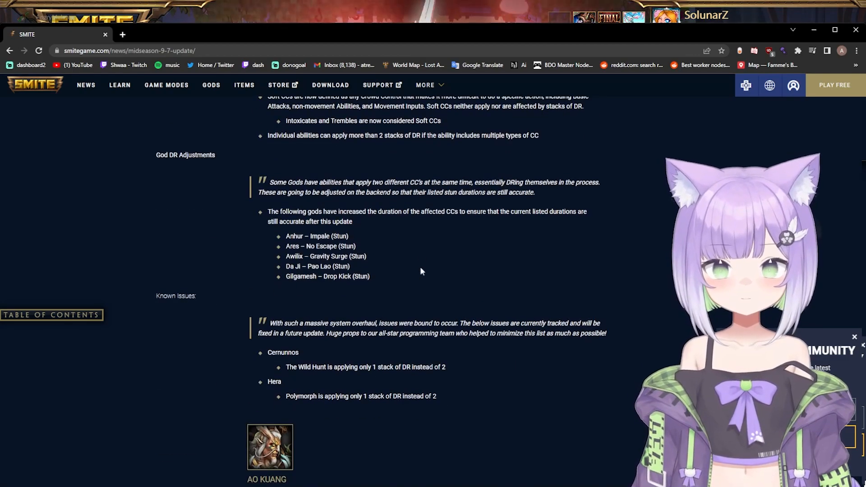
Scroll past Cerberus, Cupid and Discordia to Hercules' Driving Strike and Earthbreaker cooldowns.
scroll(down, 3)
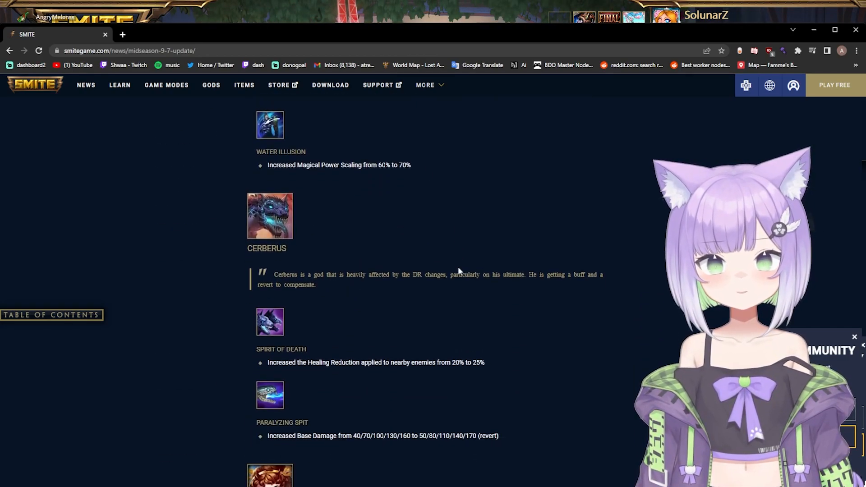
scroll(down, 3)
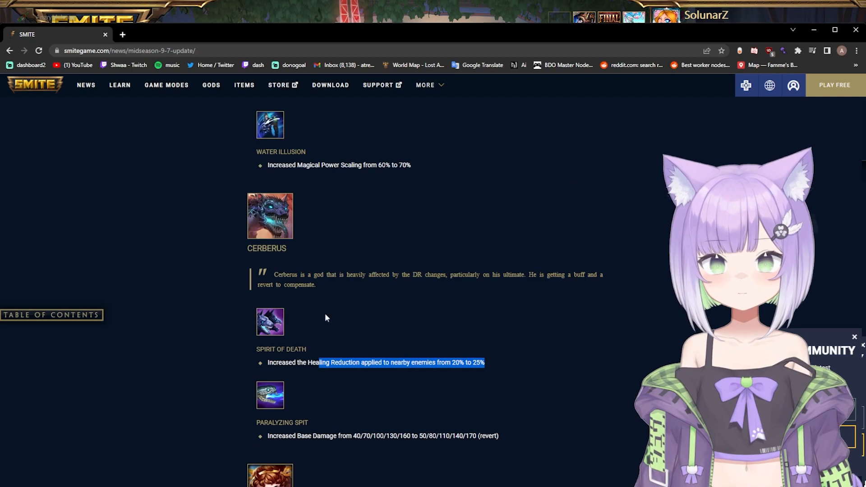
scroll(down, 3)
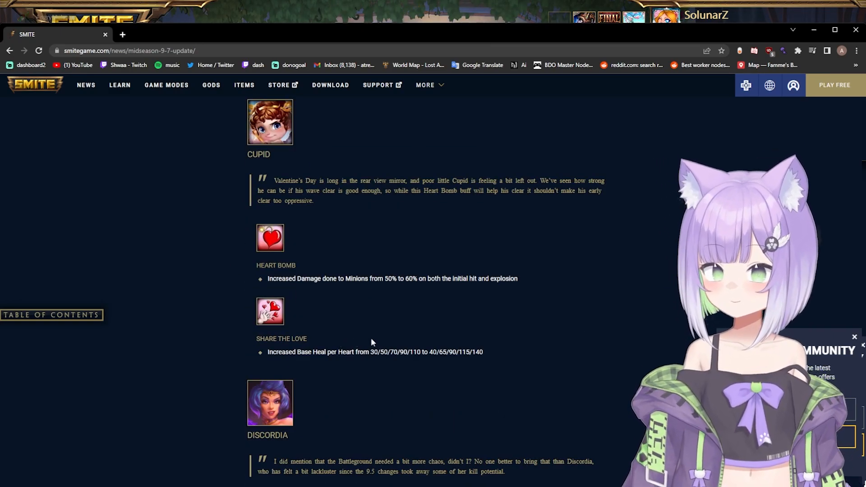
mouse_move(394, 350)
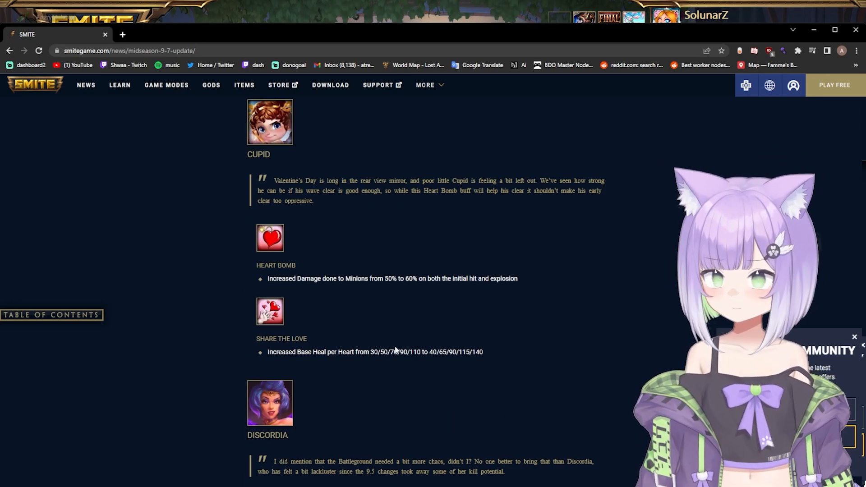
mouse_move(308, 310)
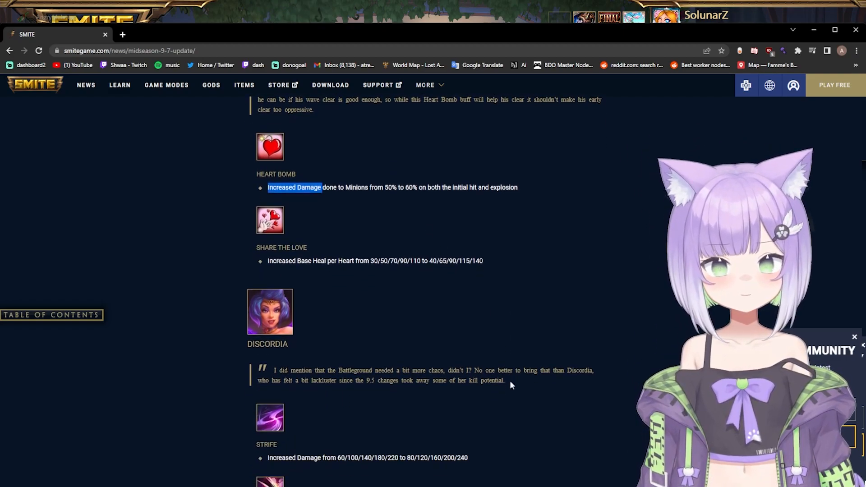
scroll(down, 3)
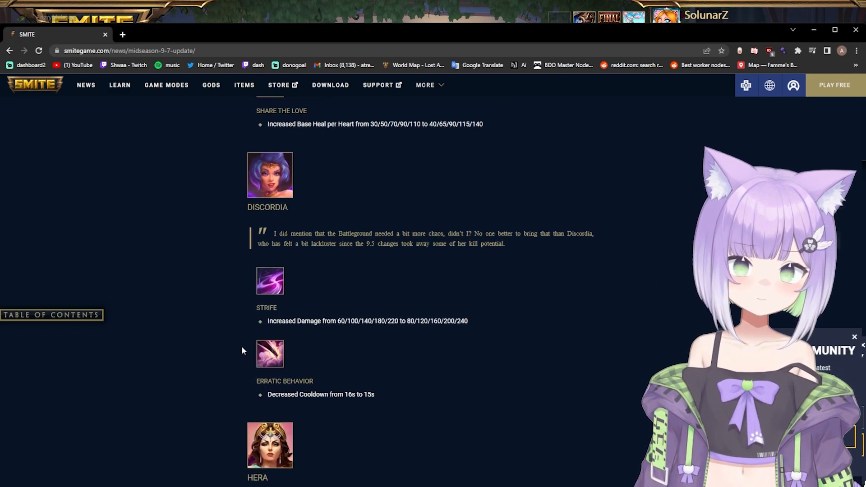
scroll(down, 3)
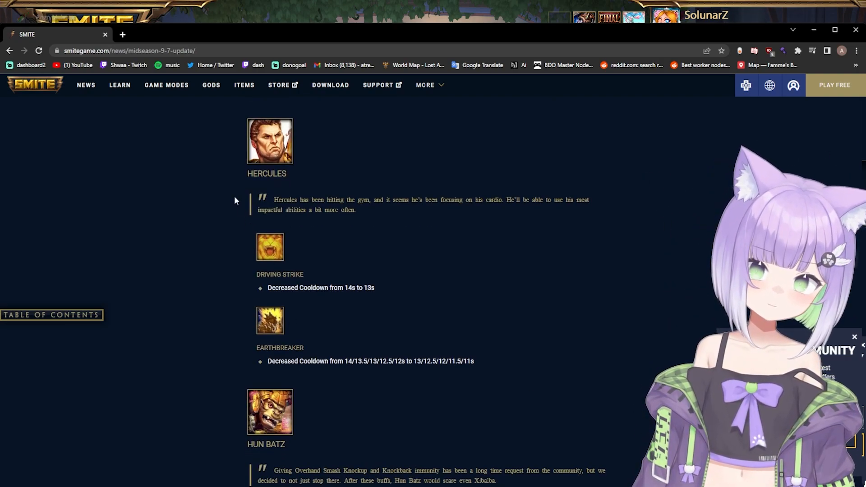
Scroll through Hun Batz, Nike and Pele to Serqet's Deathbane and Last Breath changes.
scroll(down, 3)
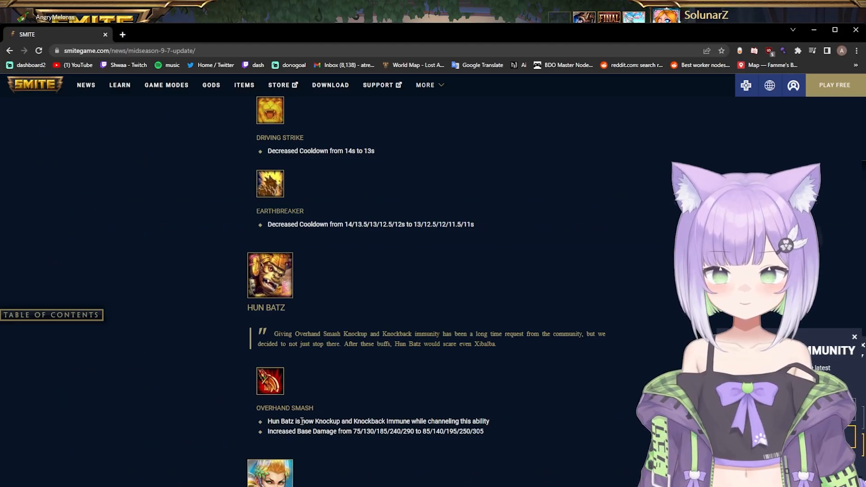
mouse_move(318, 415)
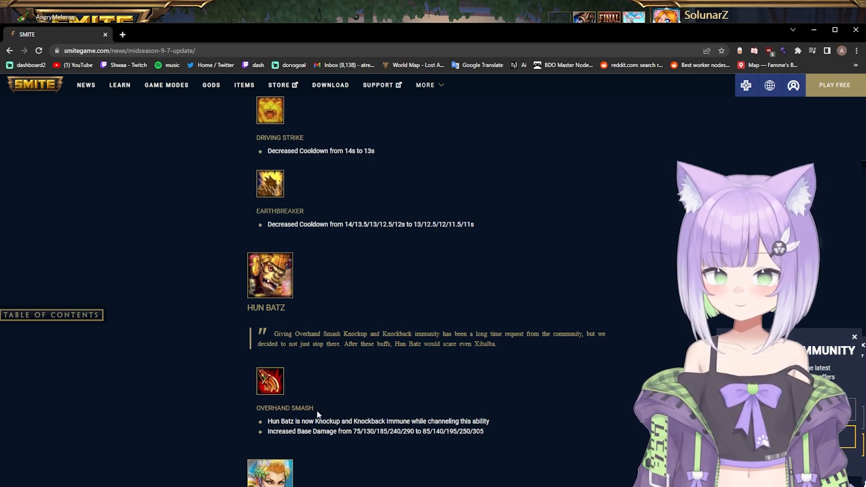
drag(268, 421, 313, 431)
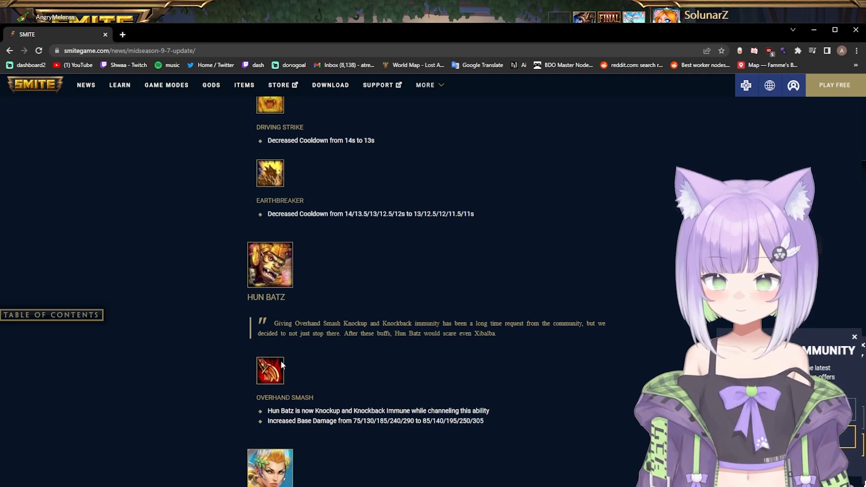
scroll(down, 3)
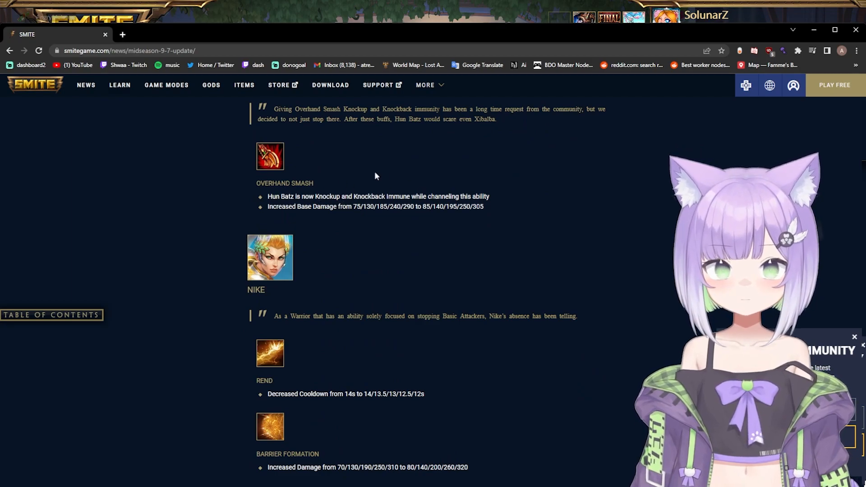
mouse_move(399, 192)
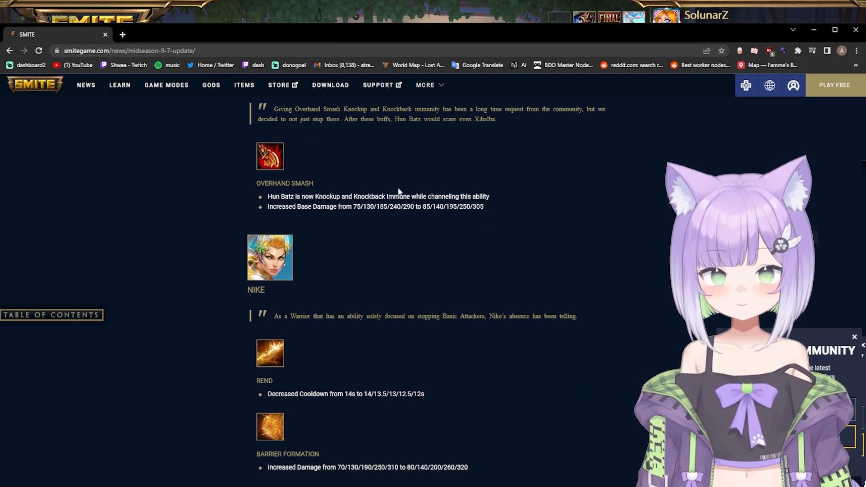
scroll(down, 3)
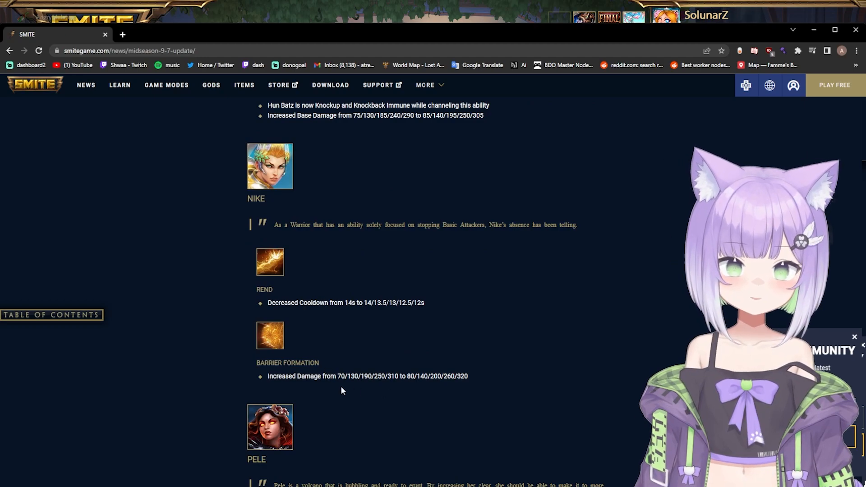
scroll(down, 3)
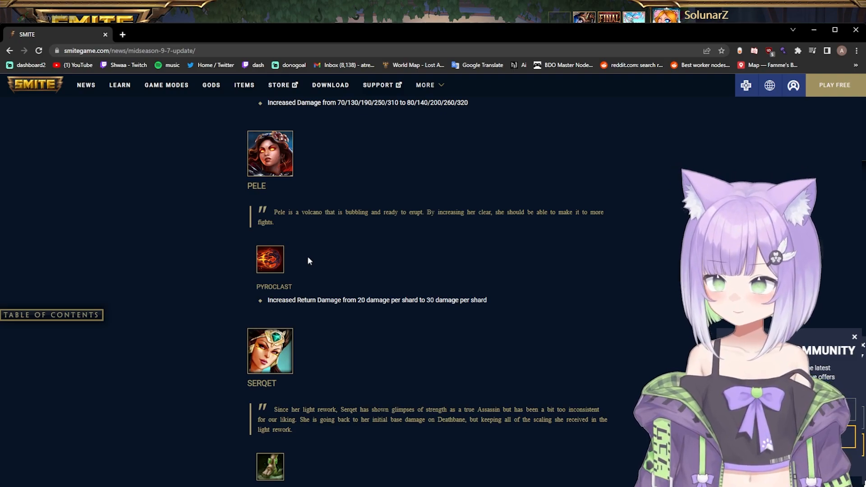
scroll(down, 3)
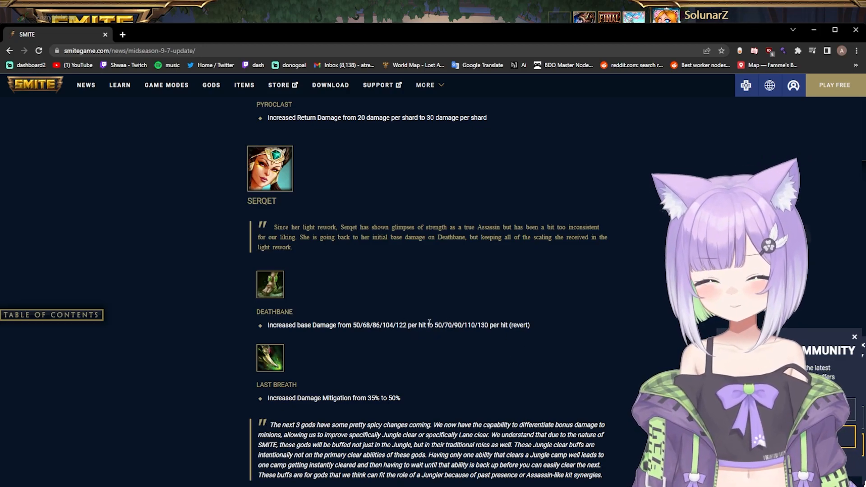
scroll(down, 3)
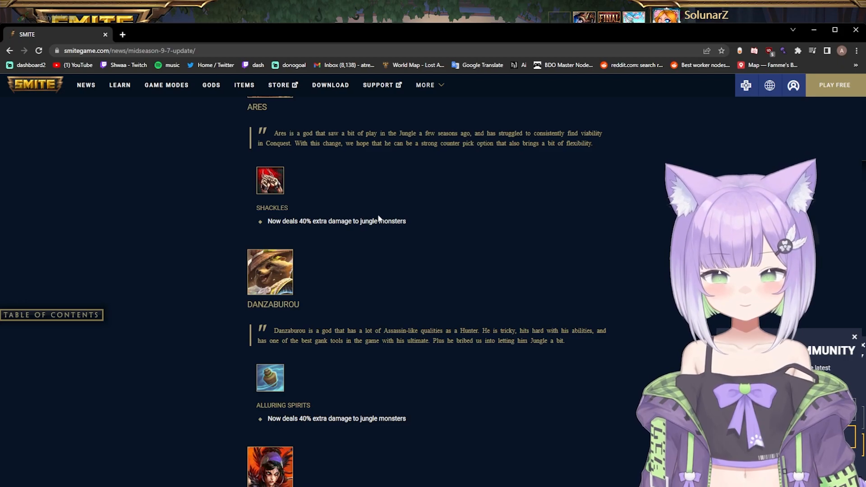
Scroll through the jungle buffs, then back to Zhong Kui's Physical Protections increase.
scroll(down, 3)
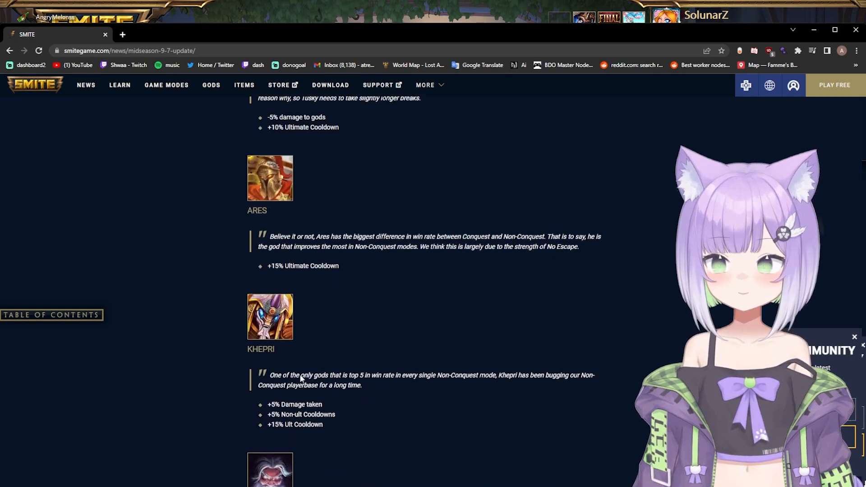
scroll(down, 3)
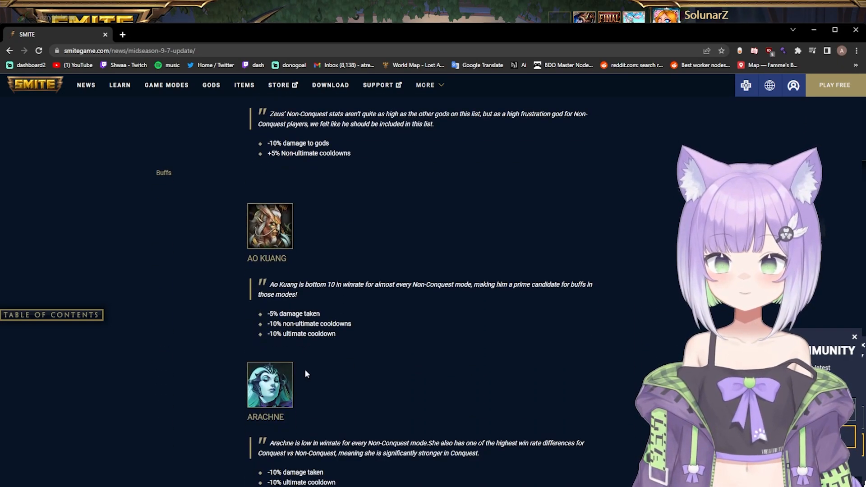
scroll(down, 3)
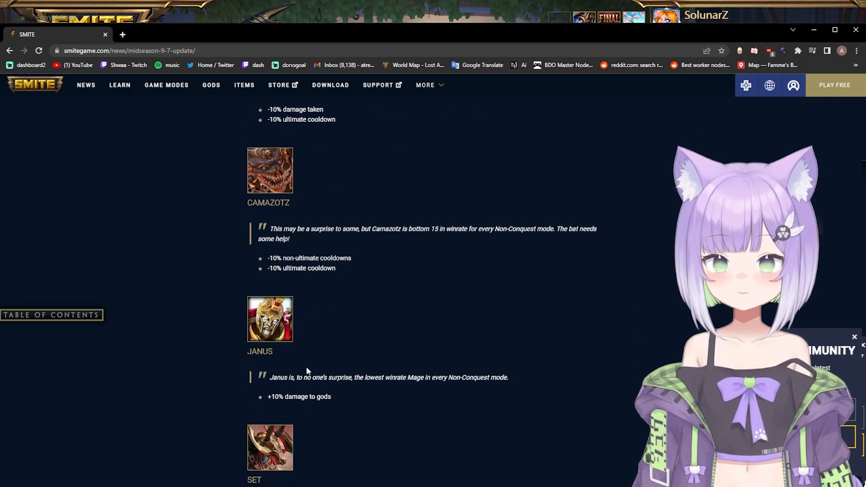
scroll(down, 3)
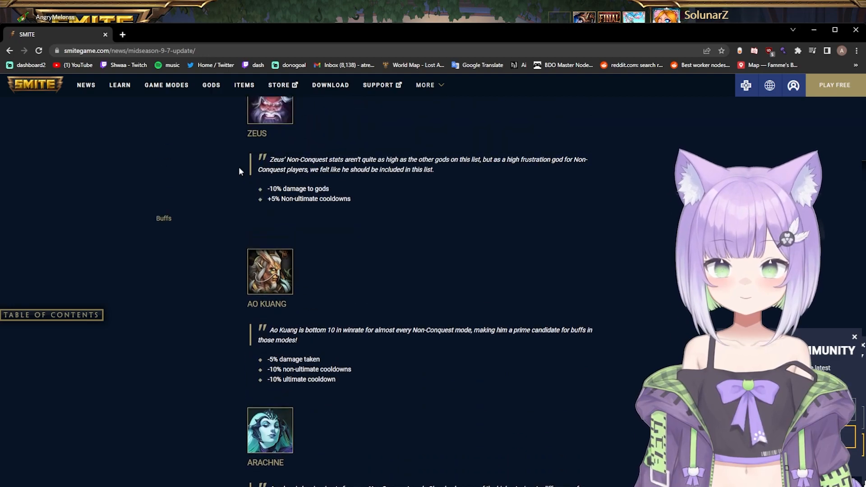
scroll(up, 3)
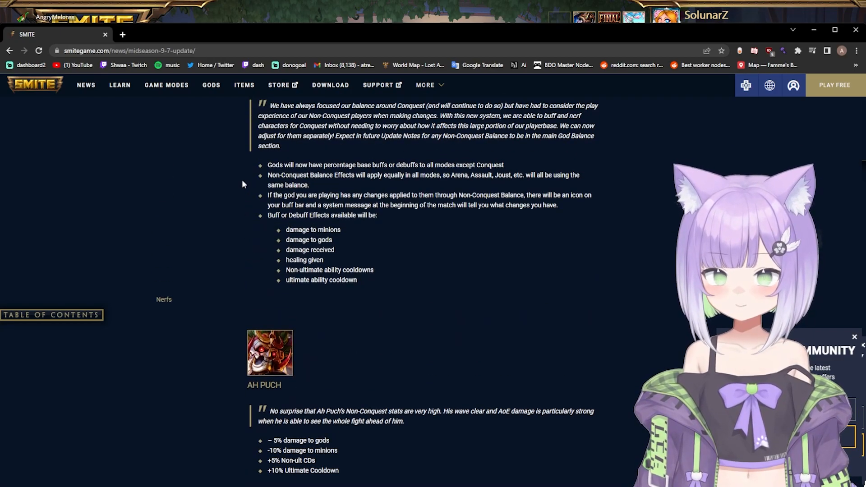
scroll(down, 3)
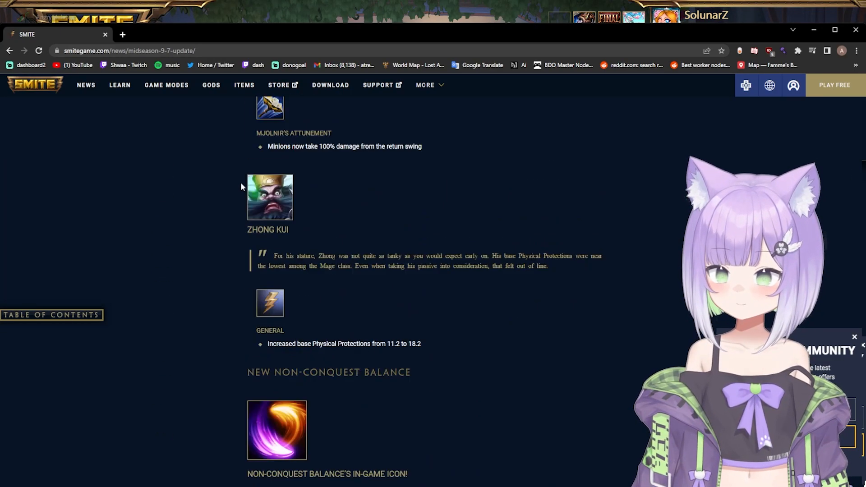
Return to Pele's Pyroclast return-damage increase and Serqet's entry, past Chang'e and Ares.
scroll(down, 3)
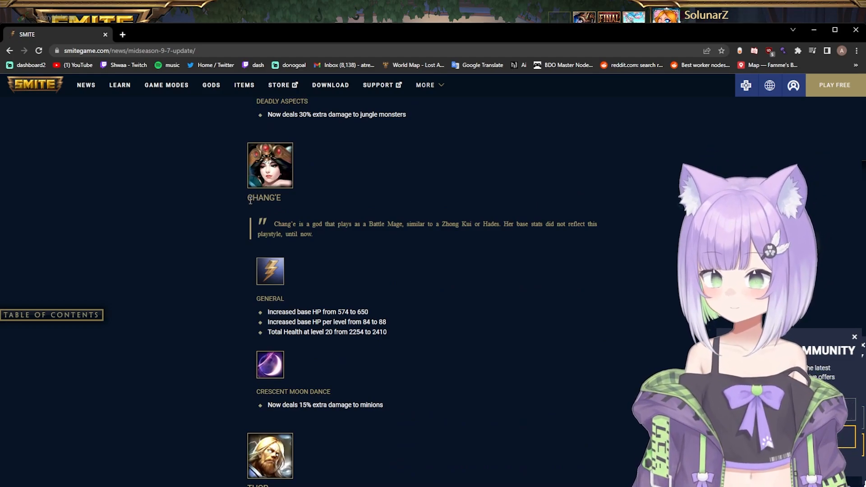
scroll(down, 3)
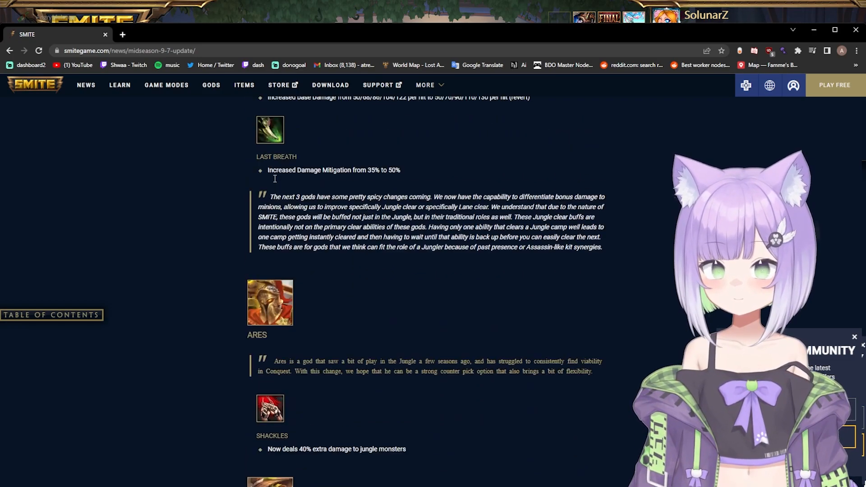
scroll(down, 3)
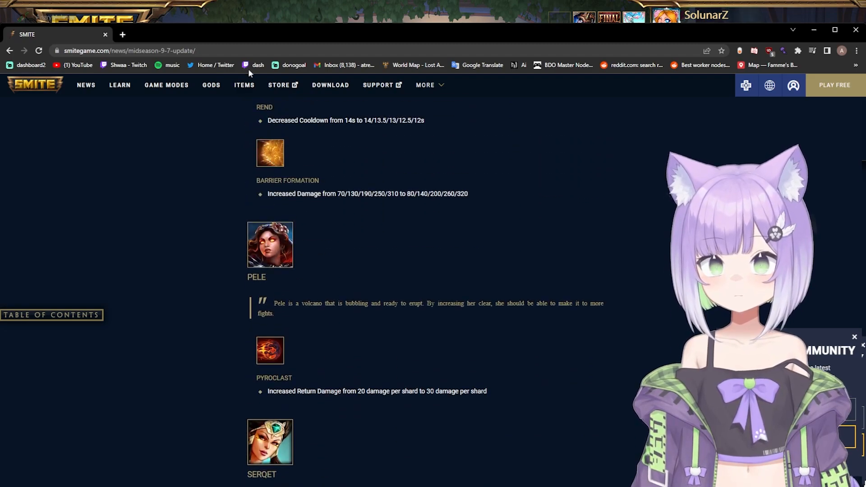